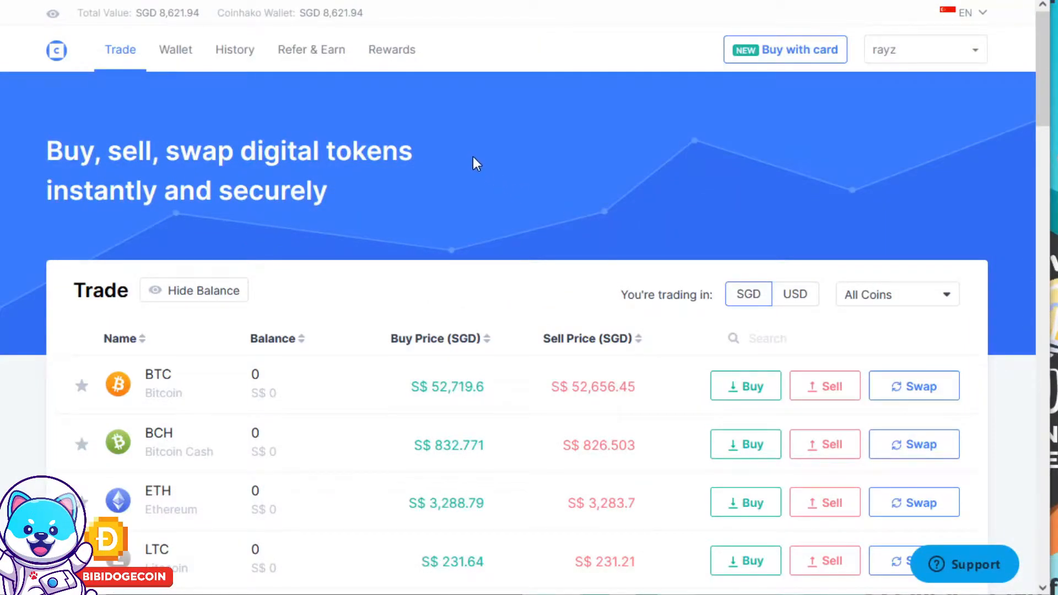
Scroll the Coinhako trade list down to the DOGE row holding about 12,429 DOGE
scroll("down", 3)
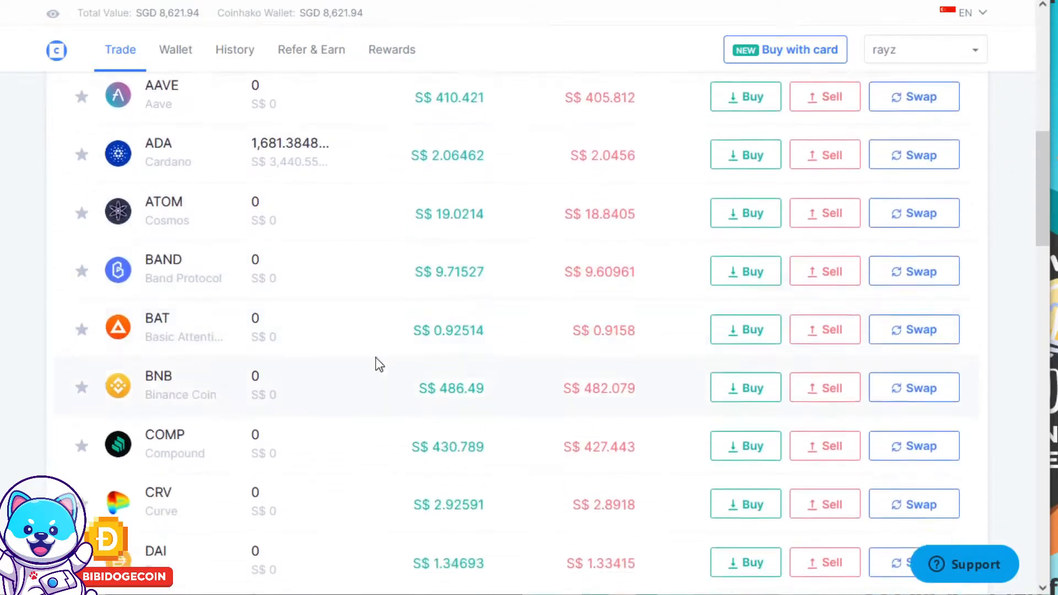
scroll("down", 3)
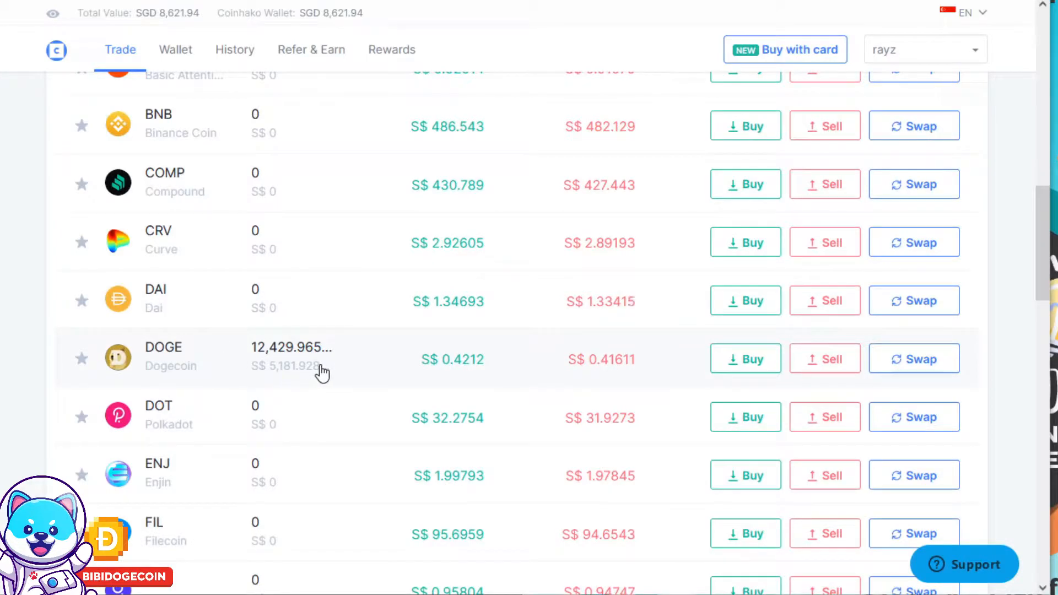
mouse_move(335, 367)
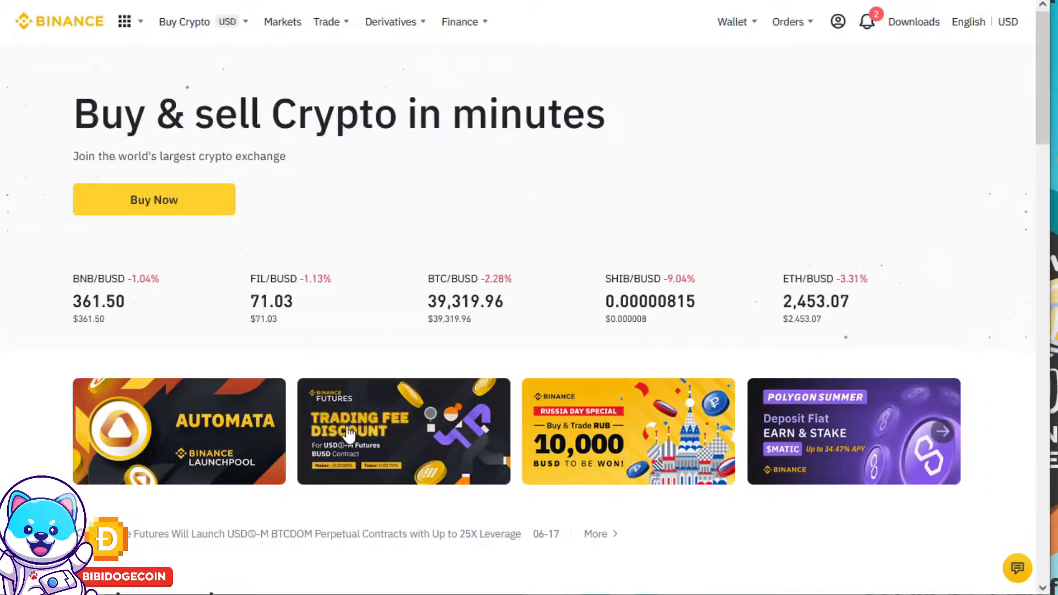
Go through Wallet Overview to Deposit and choose Deposit Crypto
left_click(732, 22)
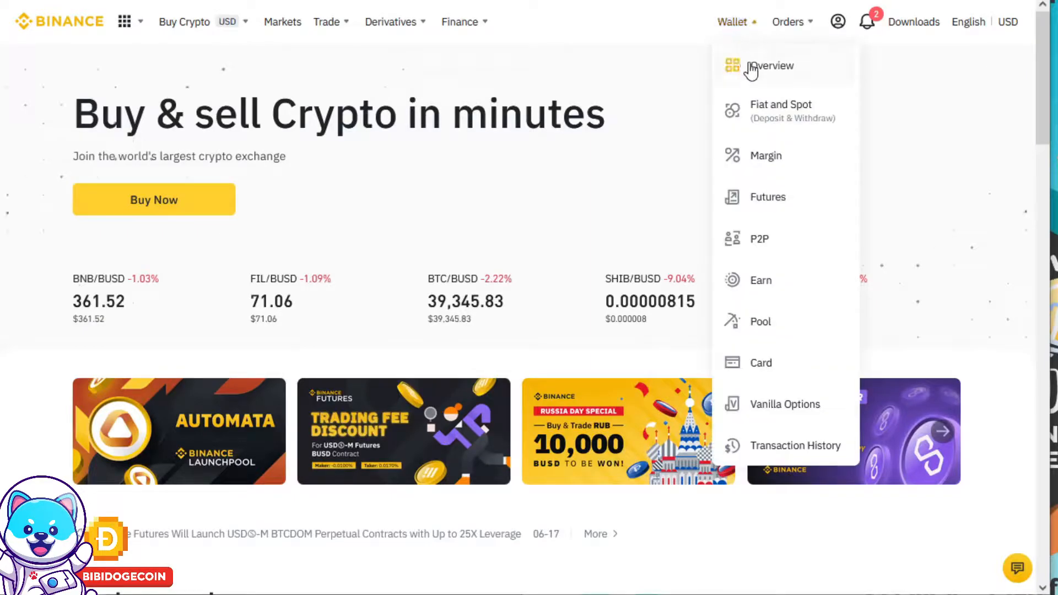
left_click(770, 65)
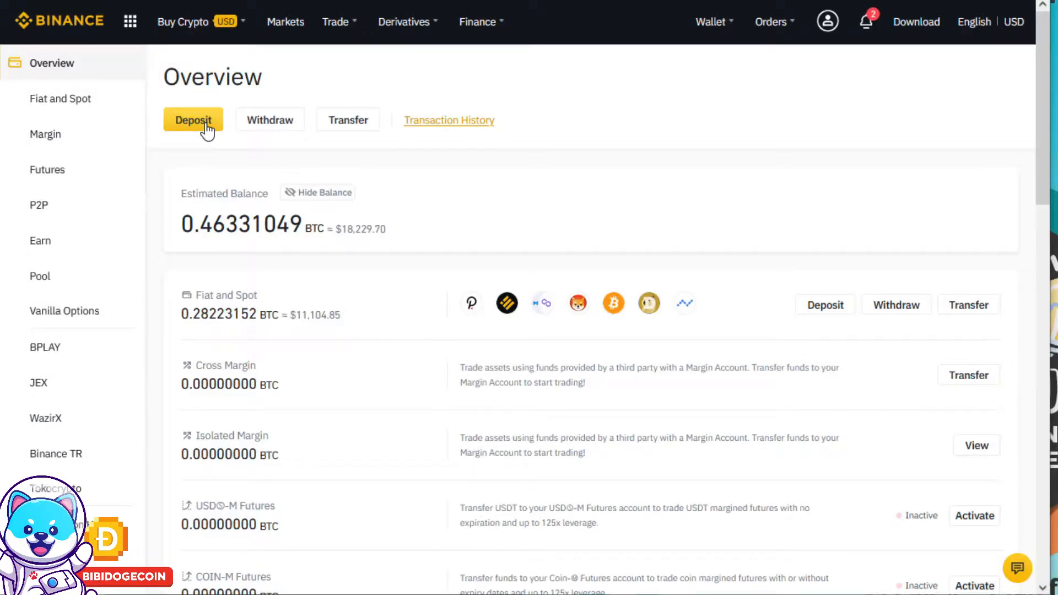
left_click(192, 120)
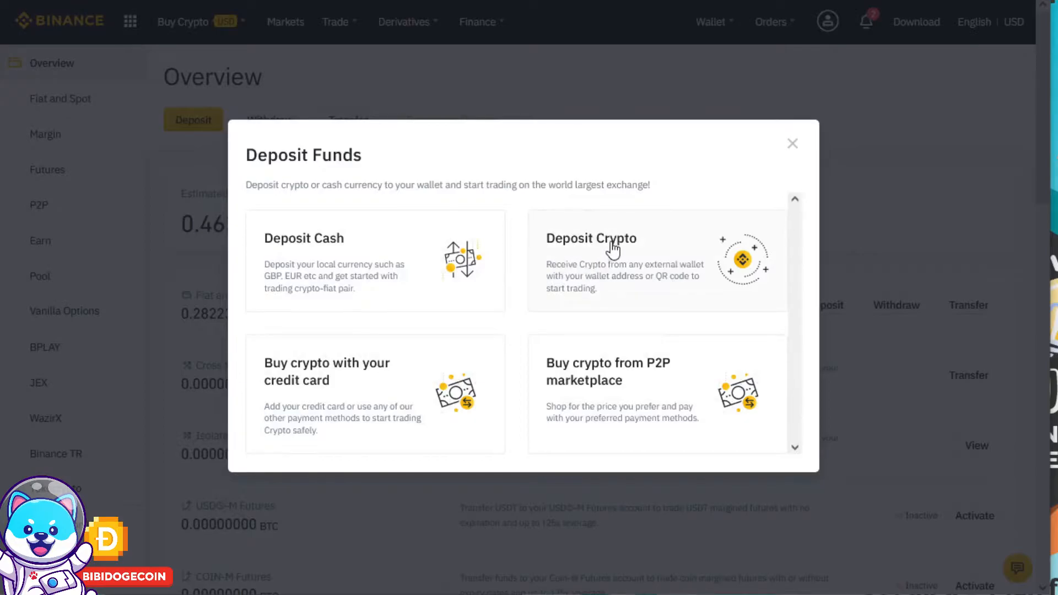
left_click(590, 238)
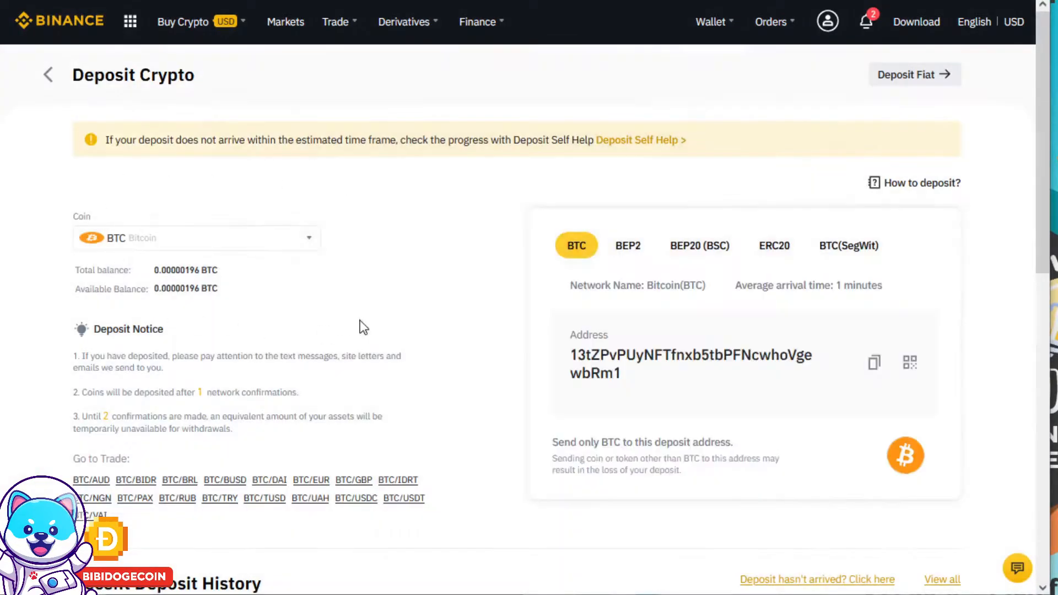
mouse_move(226, 112)
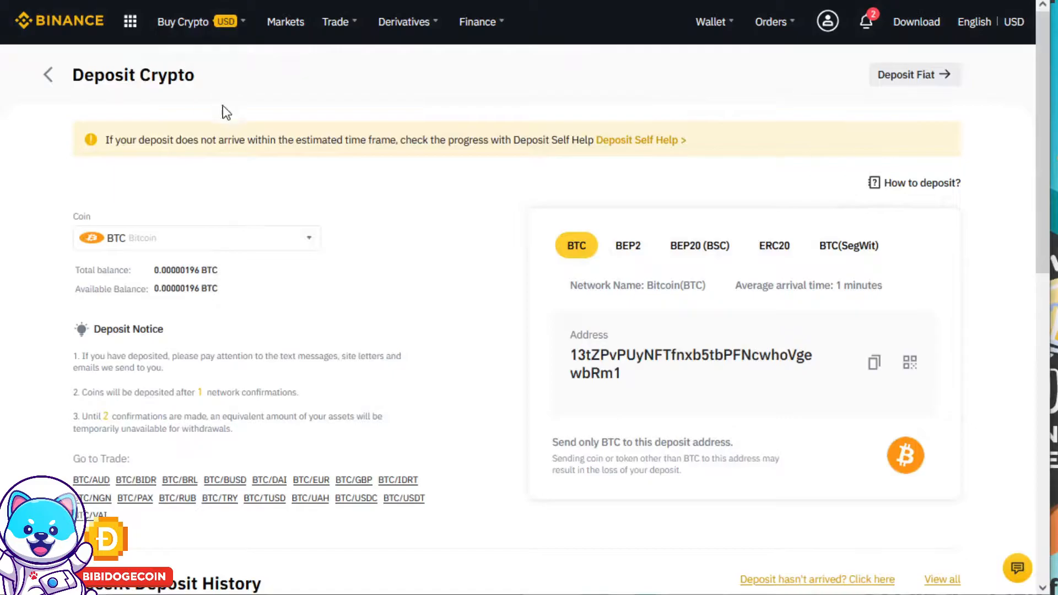
Select DOGE as the deposit coin and copy its dogecoin-network deposit address
left_click(196, 238)
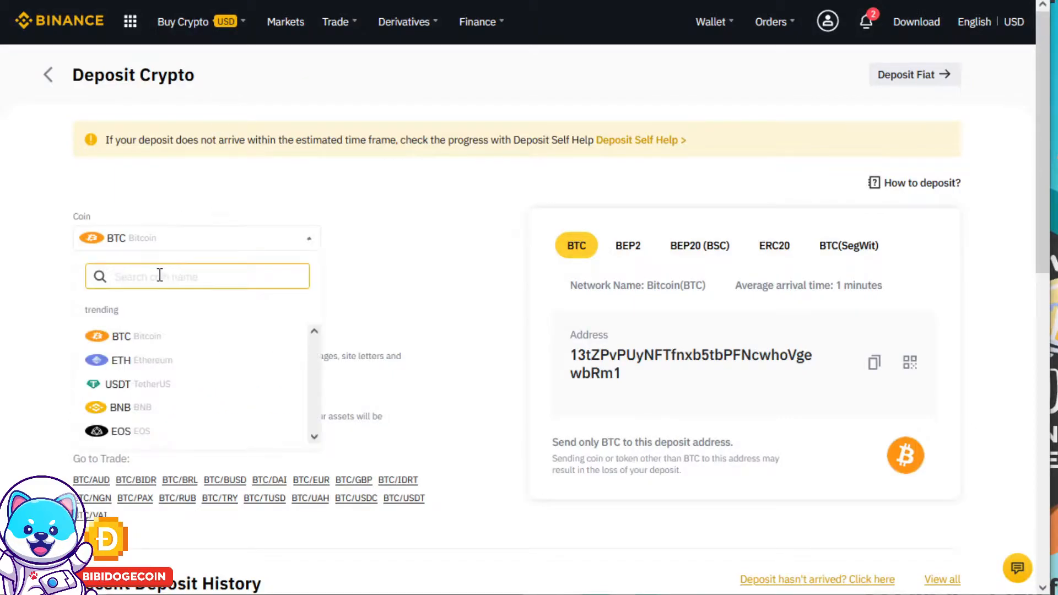
type("doge")
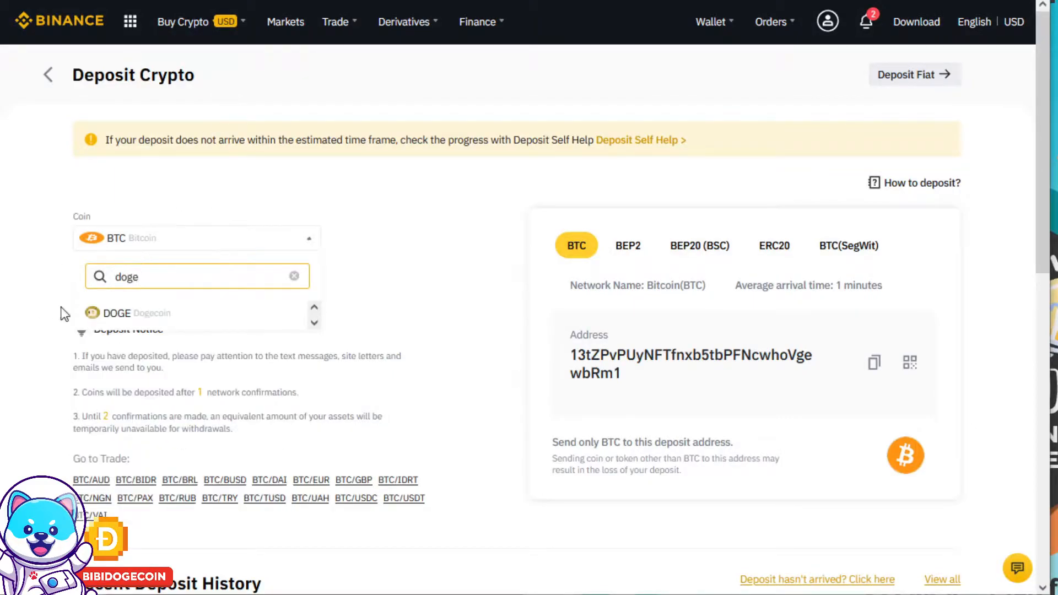
left_click(118, 312)
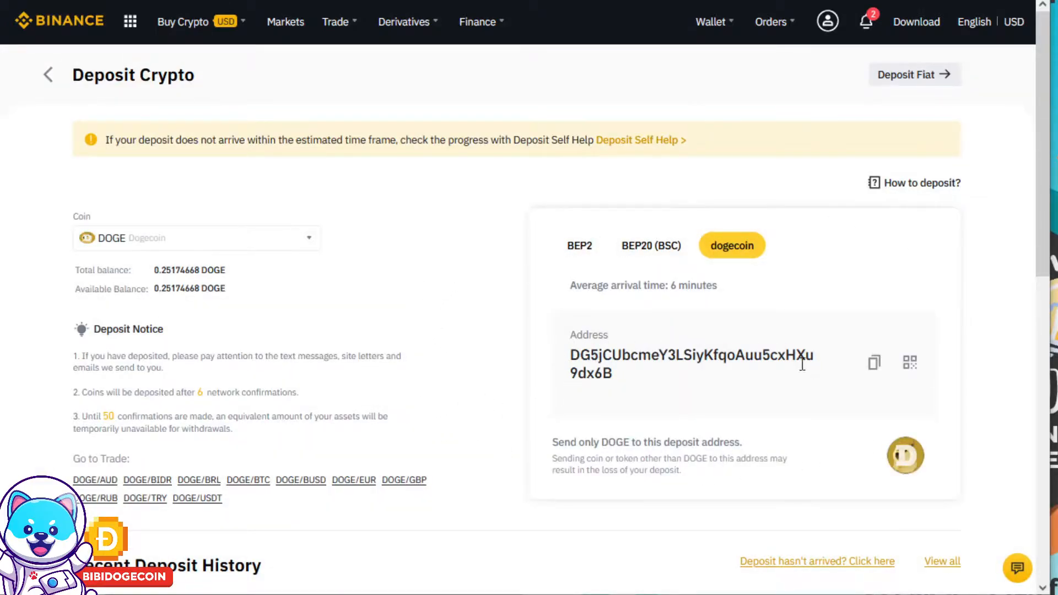
mouse_move(695, 375)
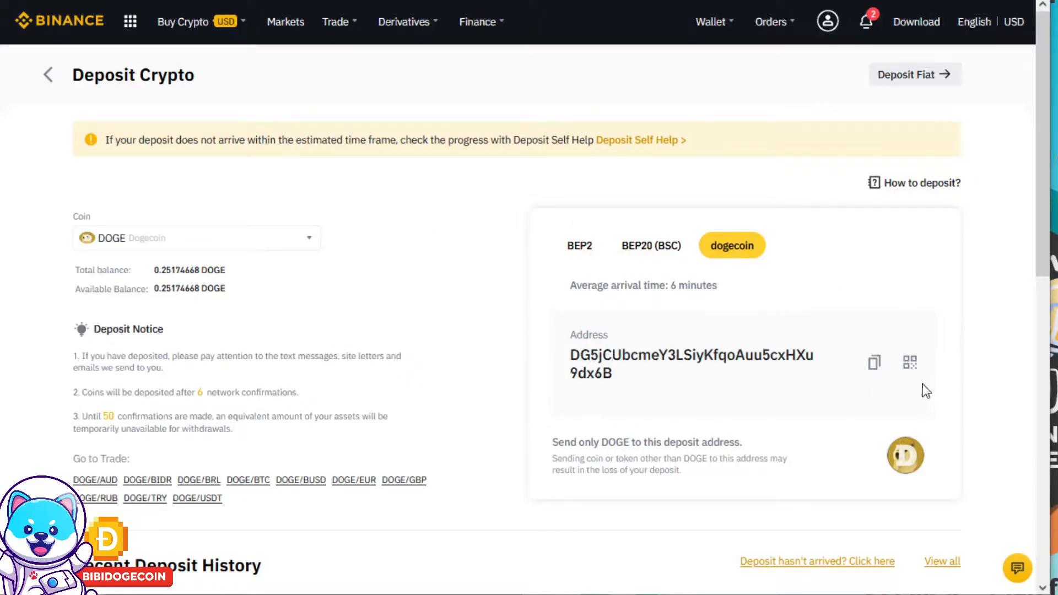
left_click(872, 362)
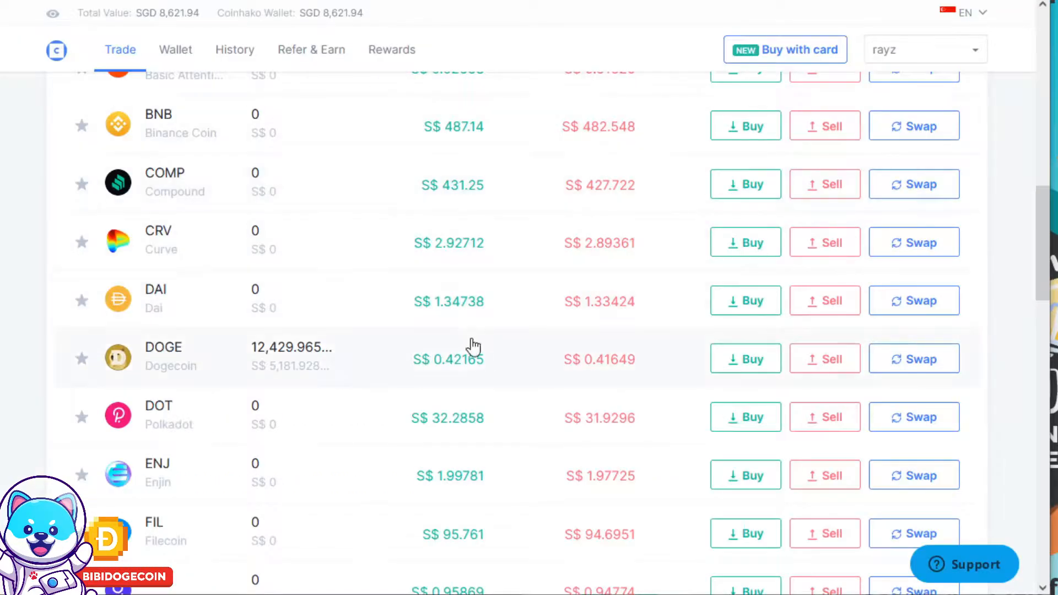
Open the Dogecoin wallet in Coinhako and start the Send DOGE form
scroll("down", 3)
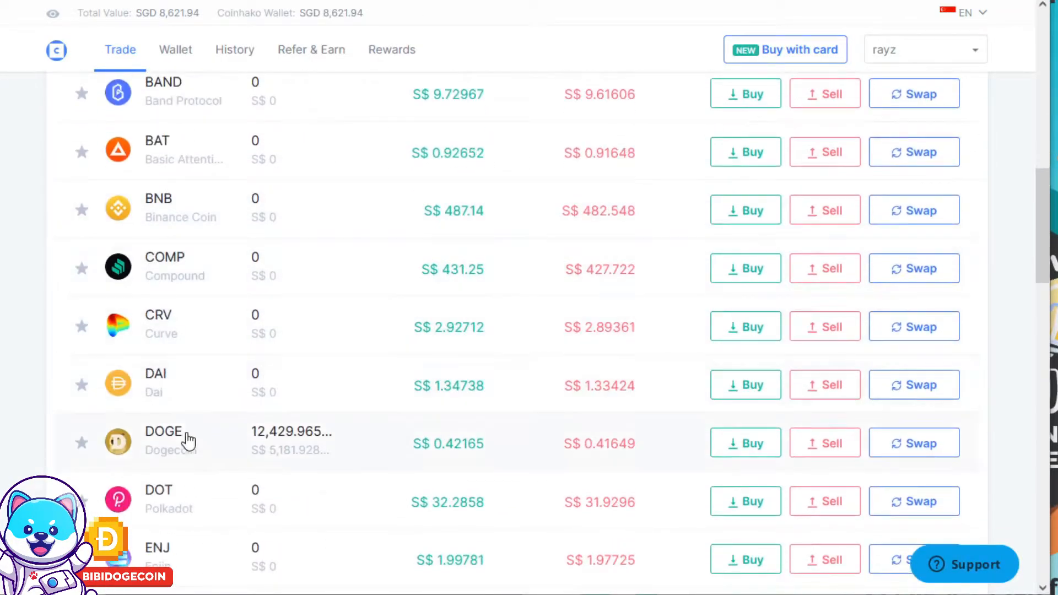
left_click(163, 431)
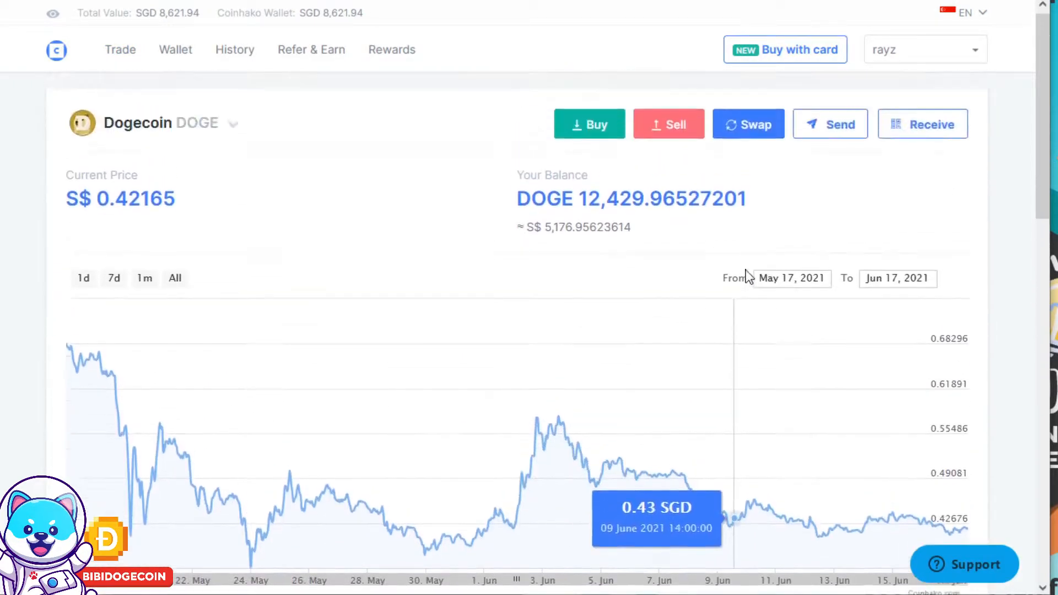
left_click(829, 130)
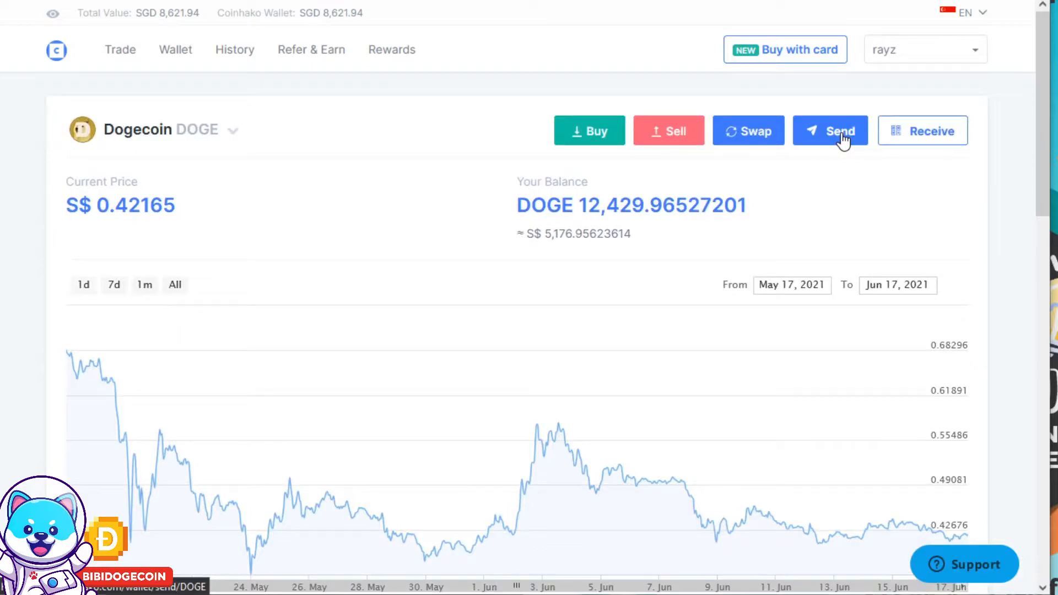
left_click(830, 130)
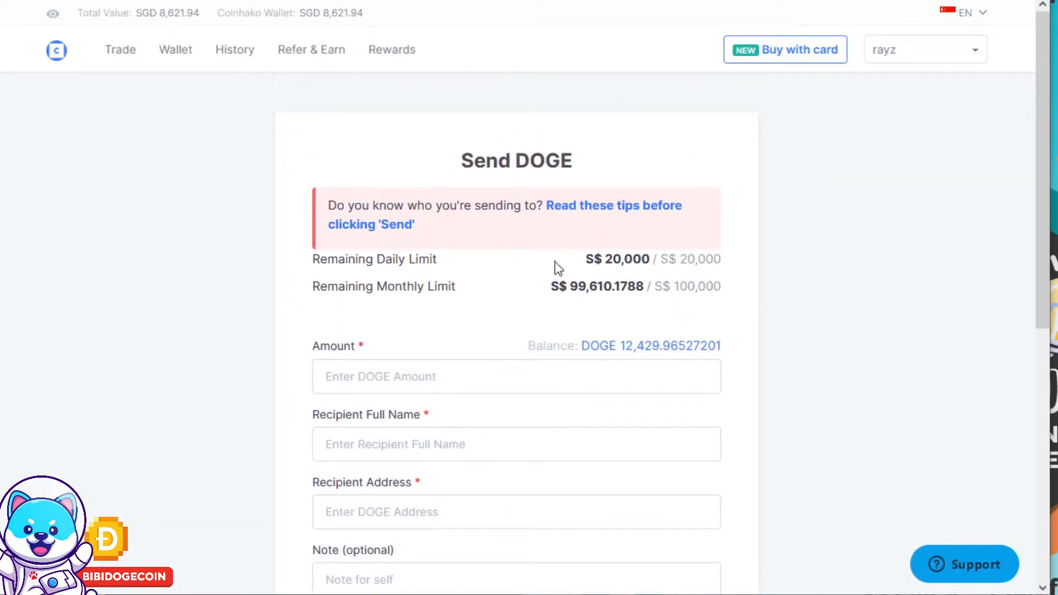
Enter 12419.96527201 DOGE as the amount to send
scroll("down", 3)
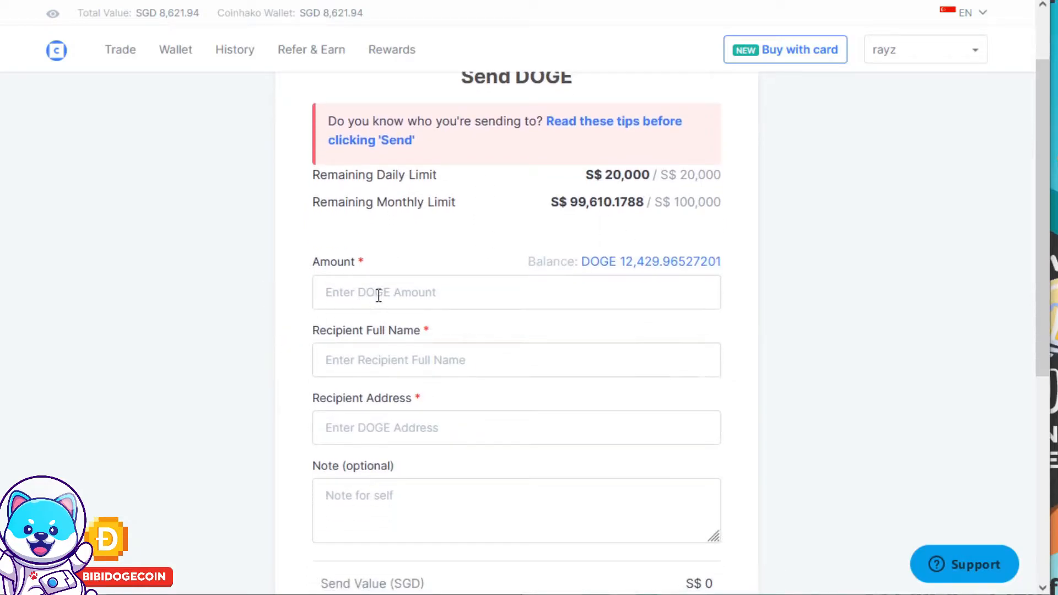
left_click(516, 292)
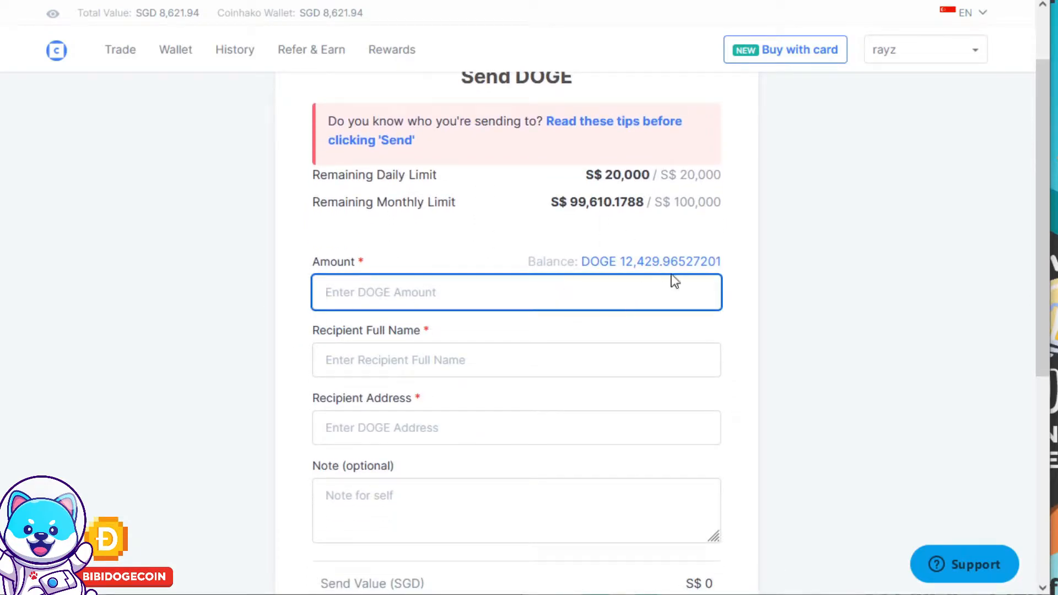
double_click(671, 262)
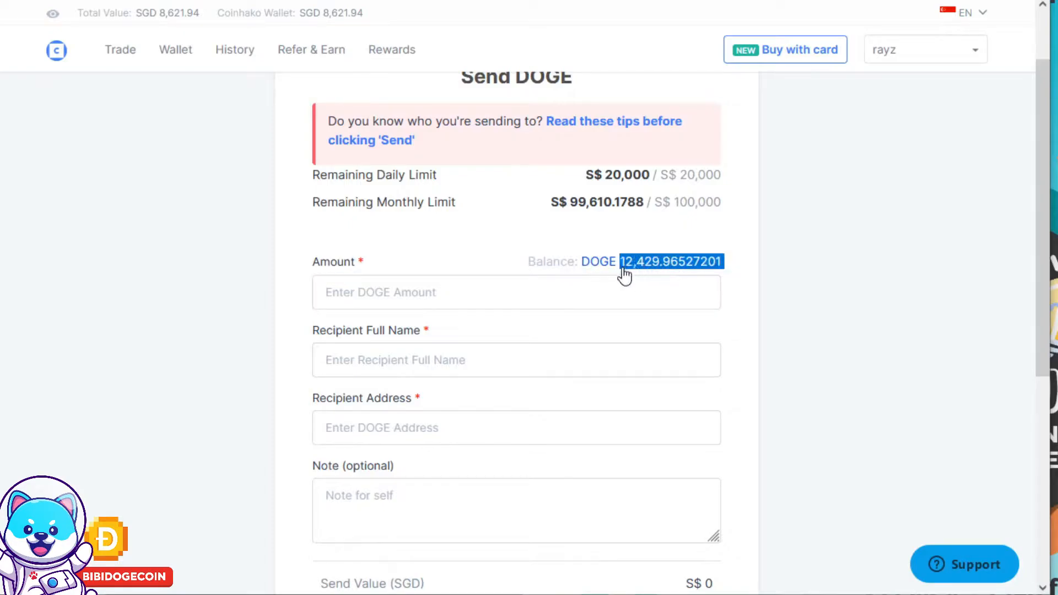
left_click(515, 292)
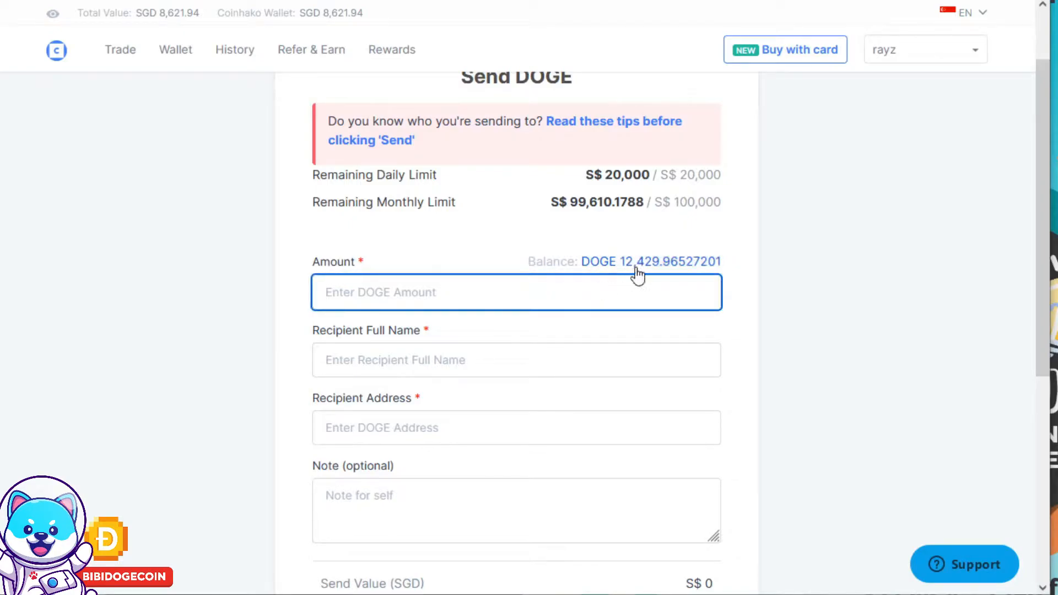
type("12419.96527201")
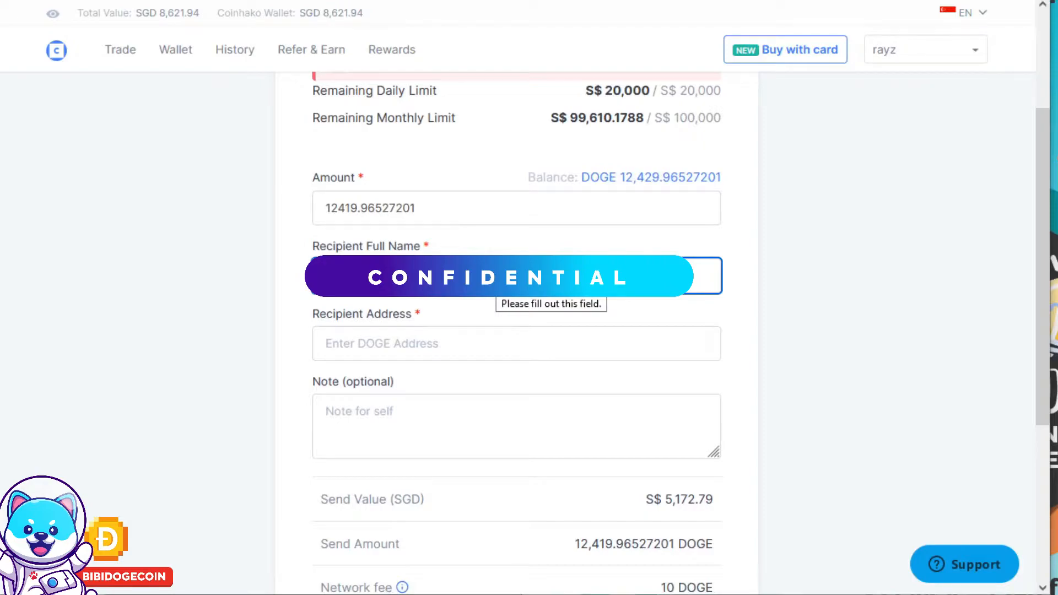
left_click(515, 342)
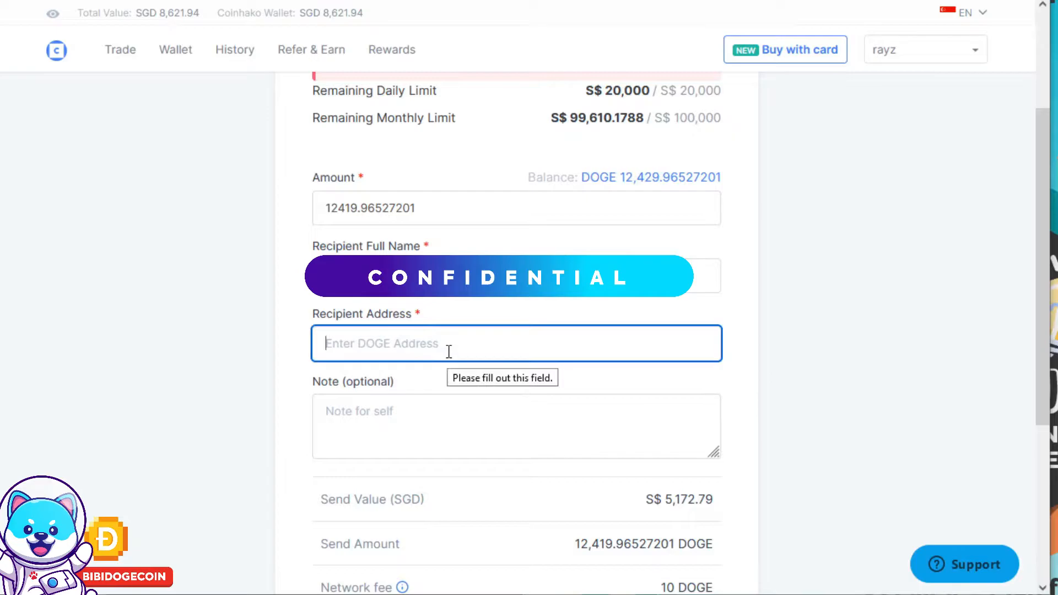
type("12,429.96527201")
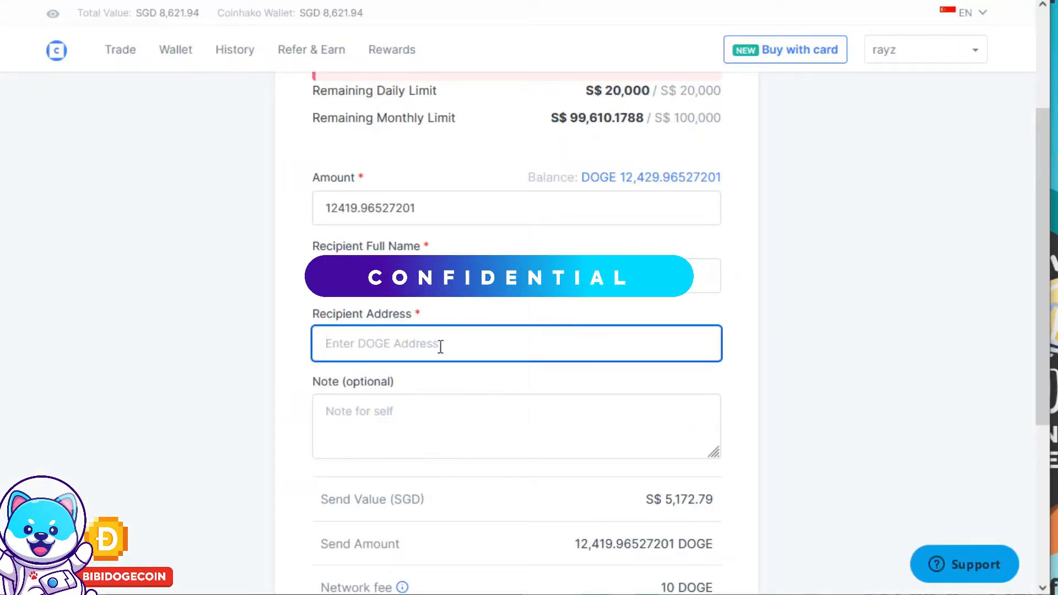
type("DG5jCUbcmeY3LSiyKfqoAuu5cxHXu9dx6B")
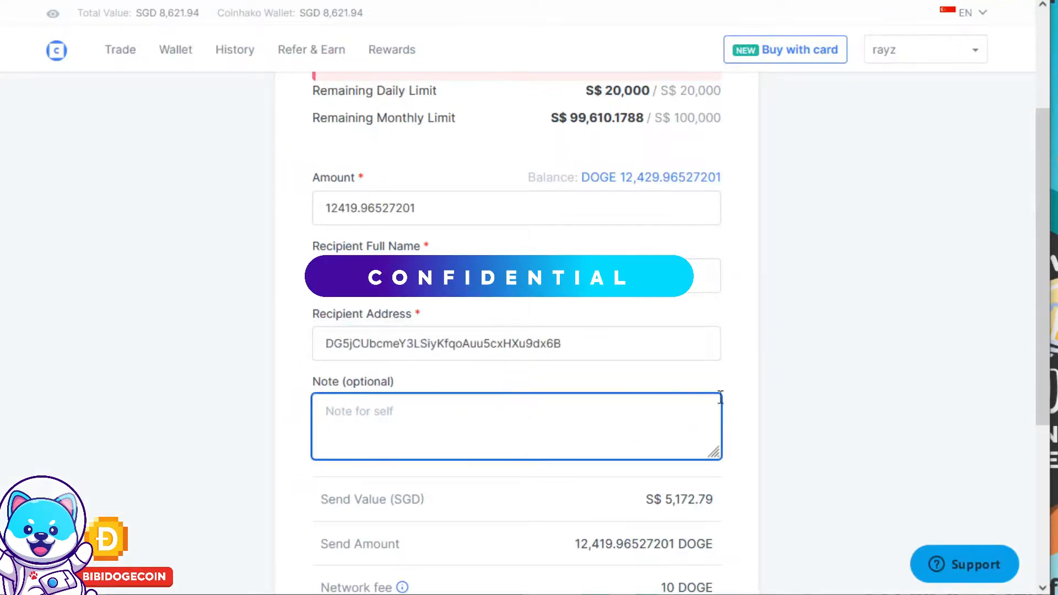
scroll("down", 3)
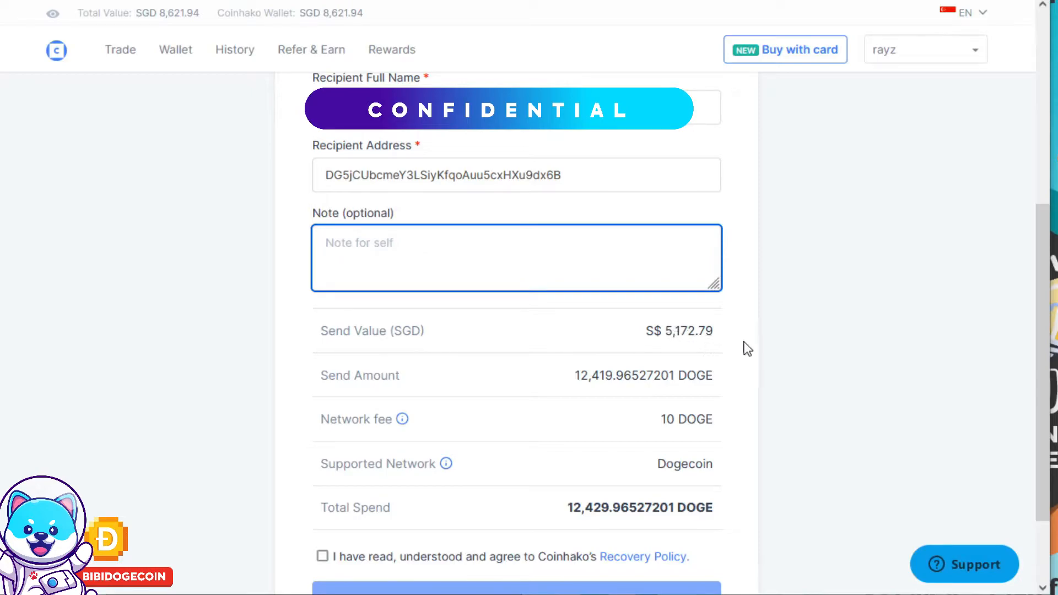
mouse_move(580, 391)
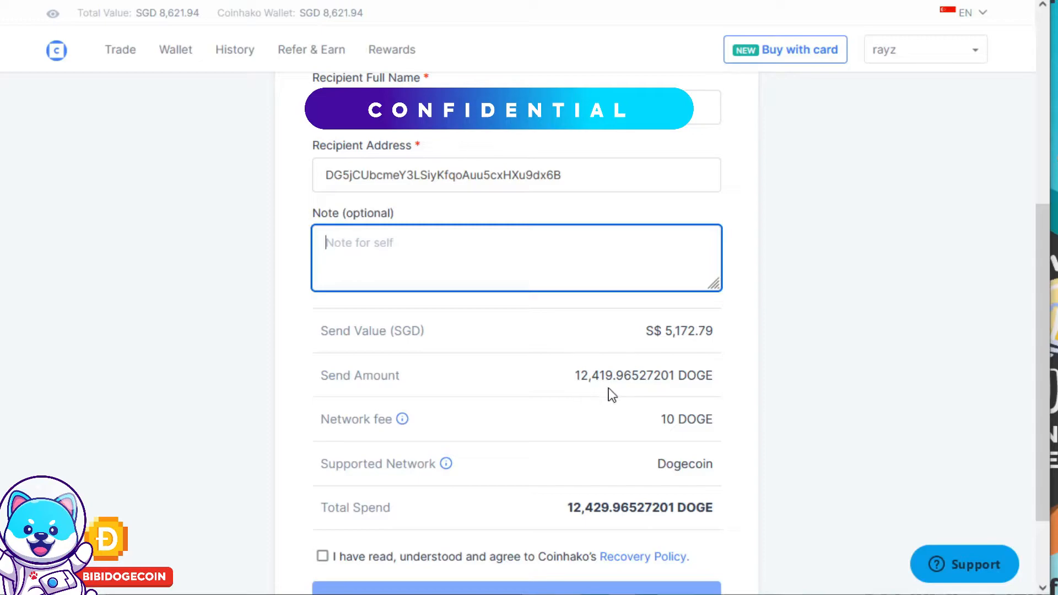
scroll("down", 3)
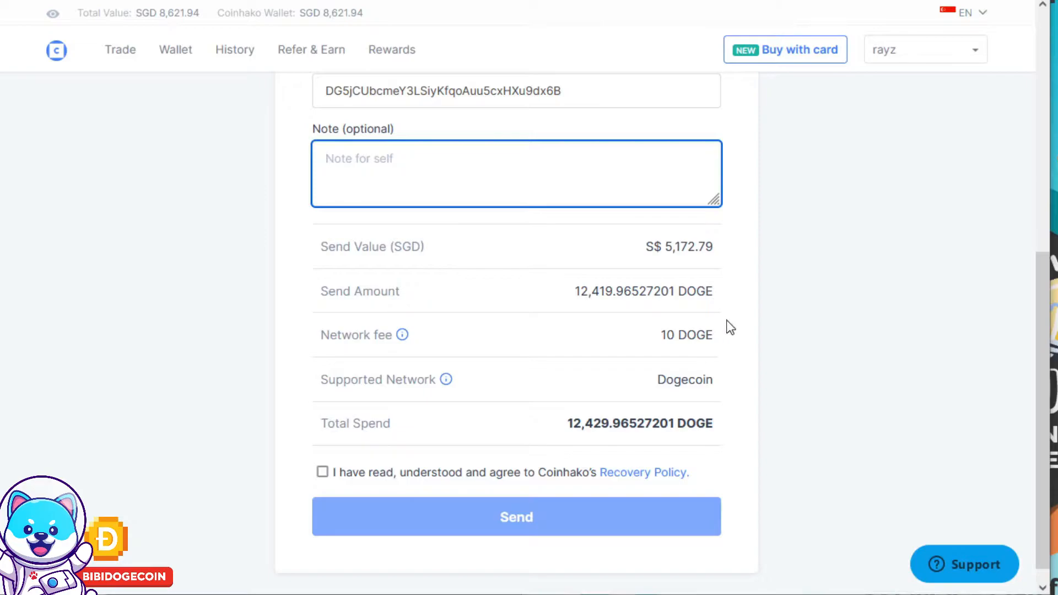
mouse_move(738, 324)
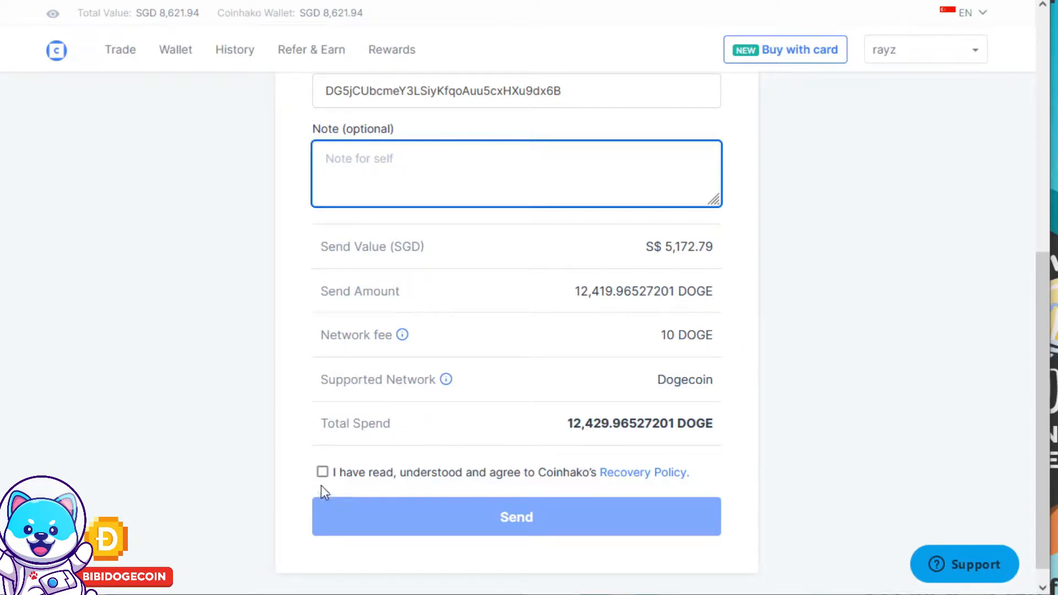
Agree to the recovery policy, confirm the send with 2FA and email, sending 12,419.96527201 DOGE
left_click(322, 471)
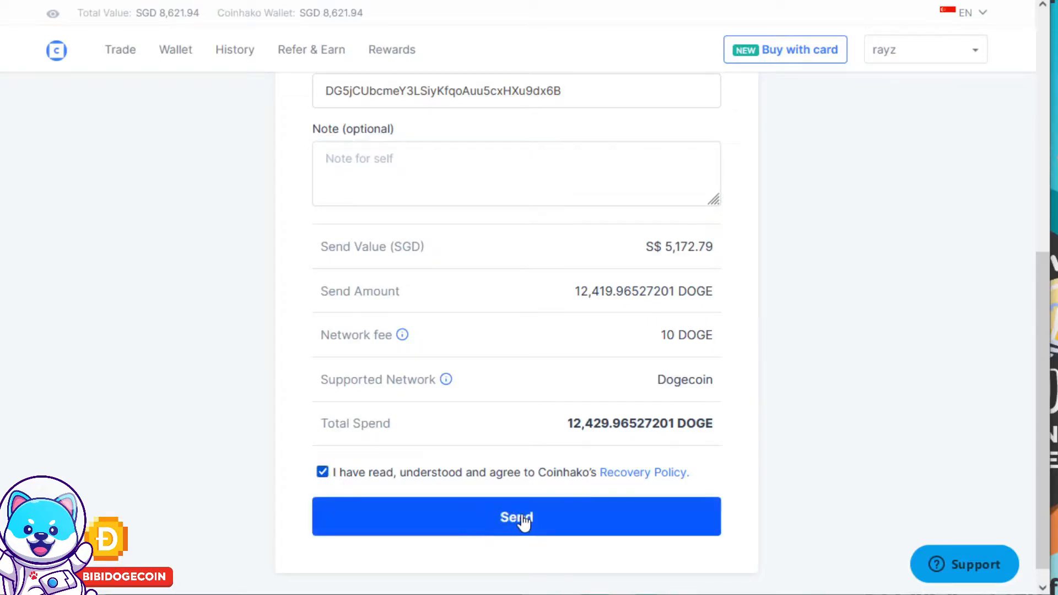
left_click(516, 516)
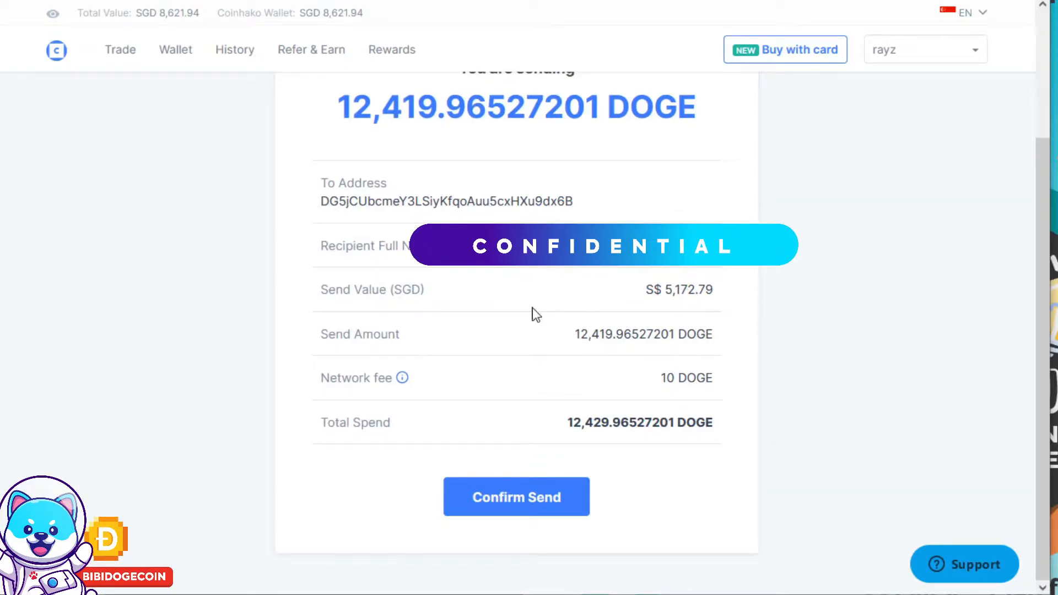
mouse_move(674, 397)
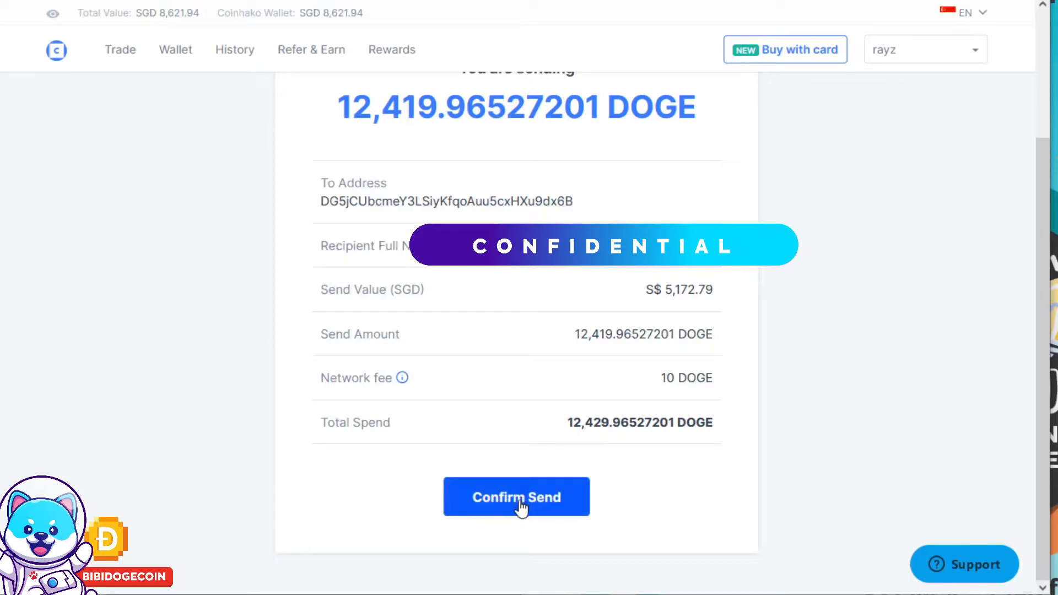
left_click(515, 497)
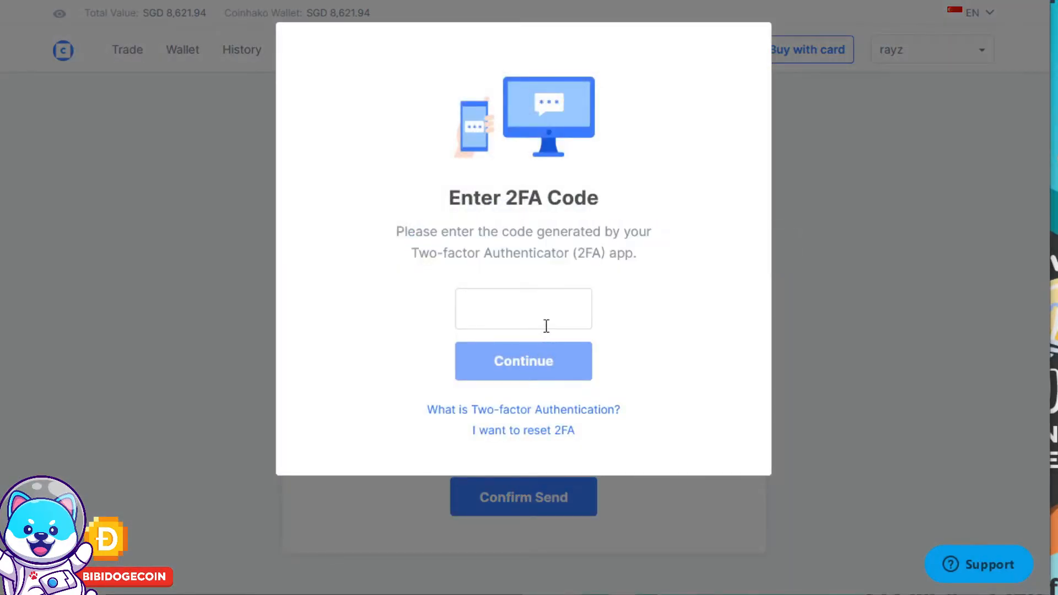
left_click(522, 360)
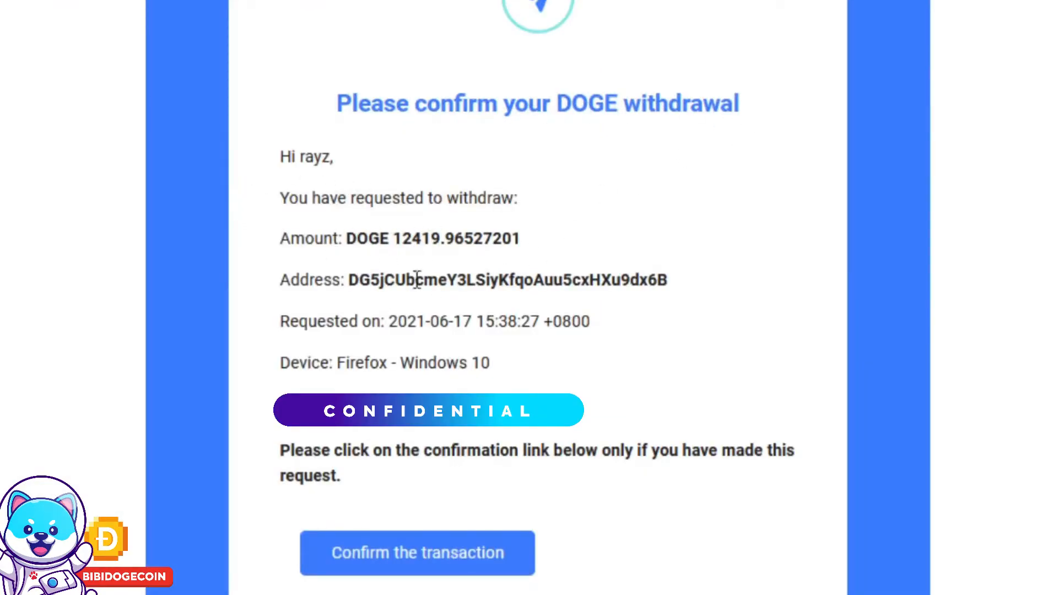
mouse_move(480, 516)
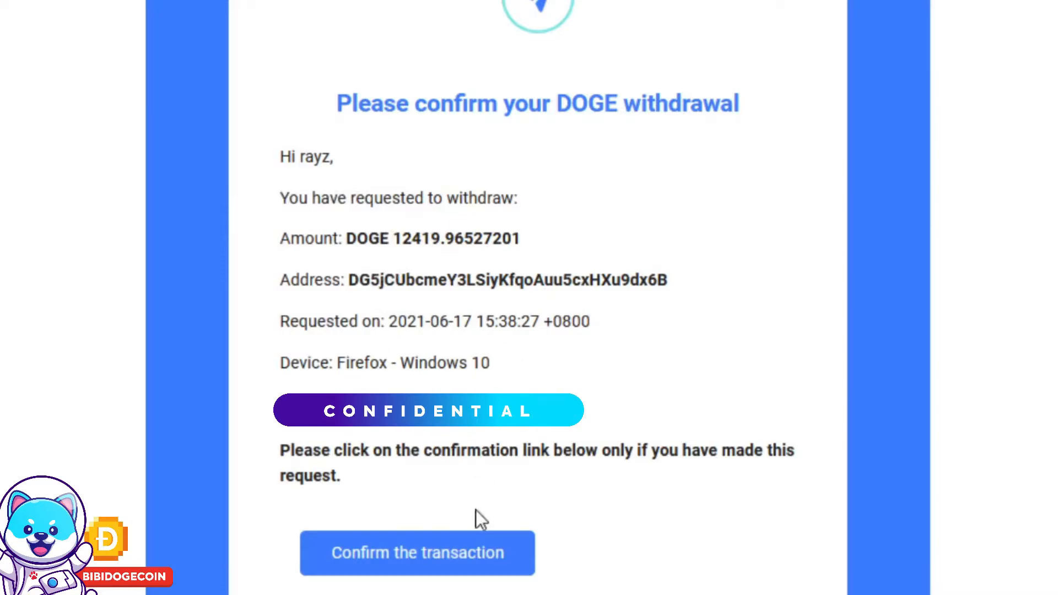
left_click(417, 552)
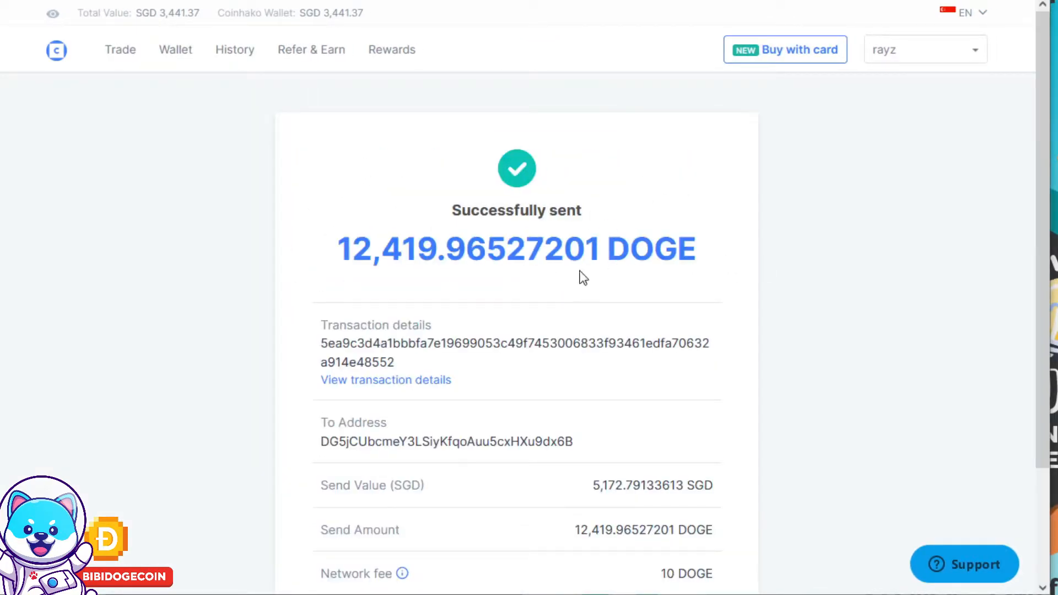
scroll("down", 3)
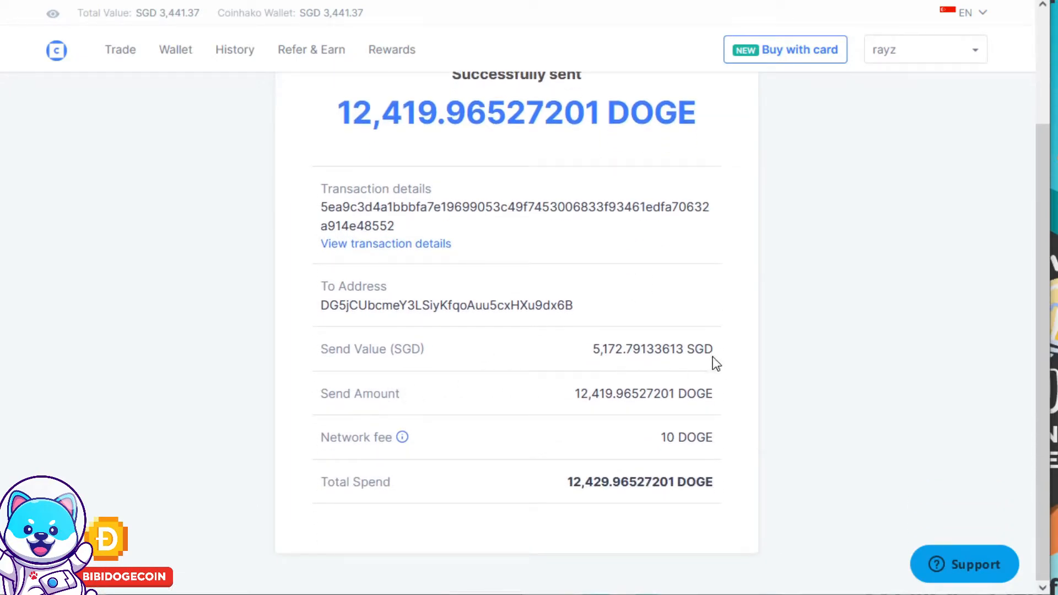
mouse_move(699, 454)
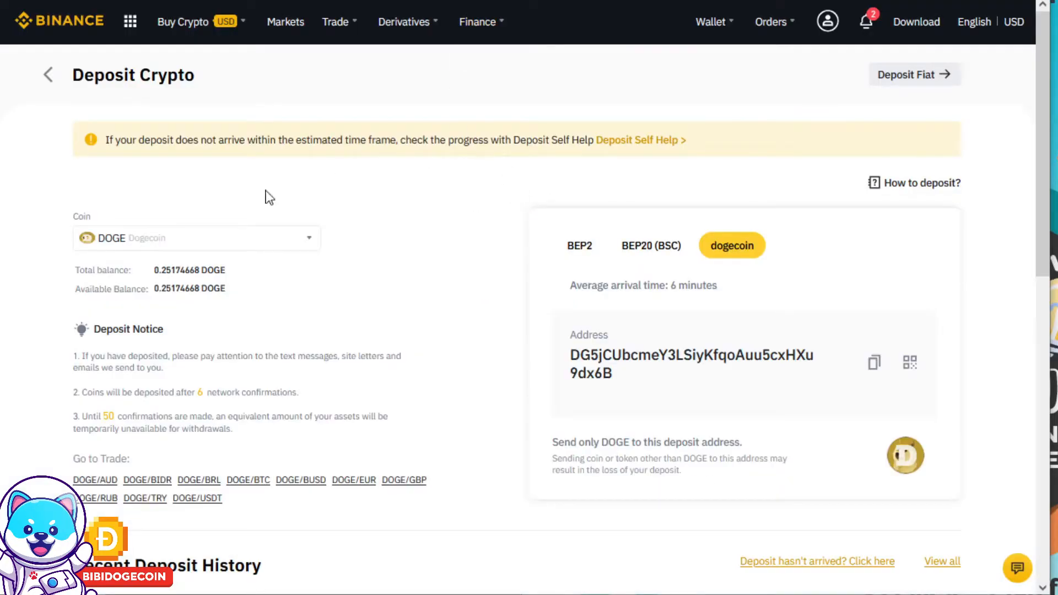
Scroll the Binance DOGE deposit page to Recent Deposit History showing the deposit Confirming (3/6)
scroll("down", 3)
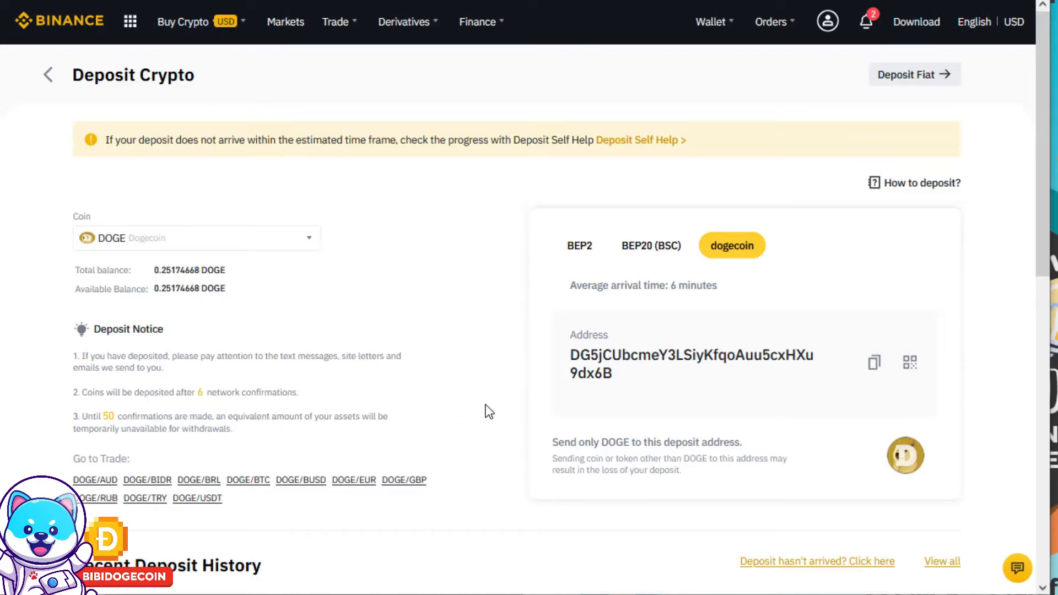
scroll("down", 3)
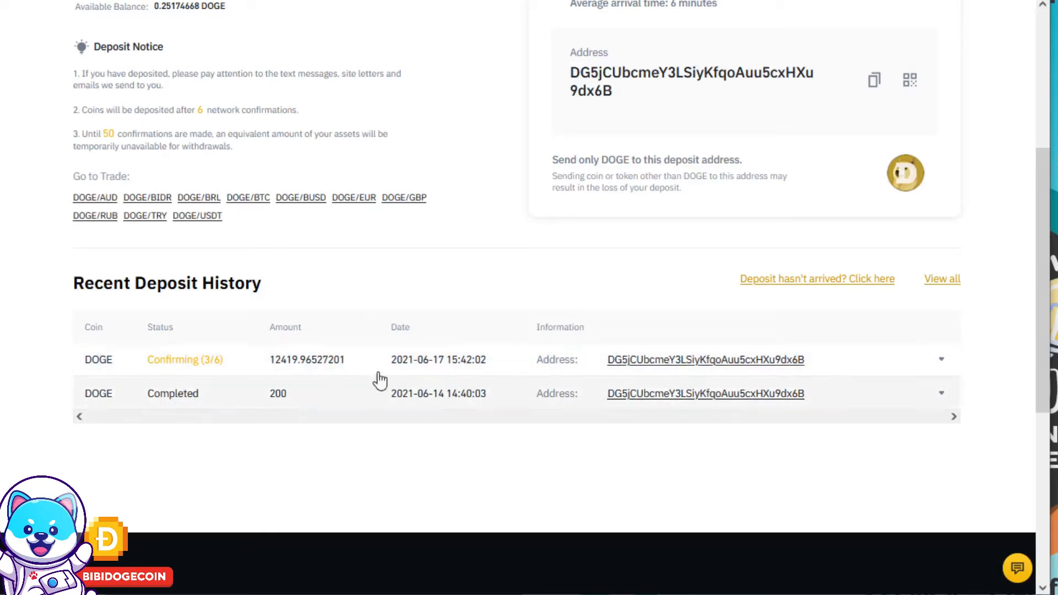
mouse_move(211, 378)
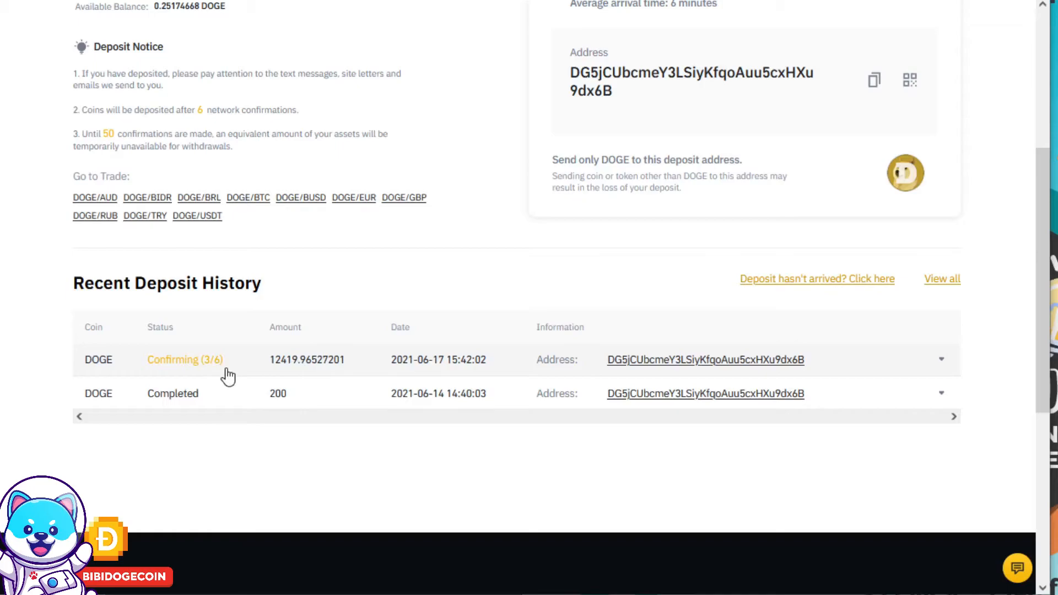
mouse_move(430, 382)
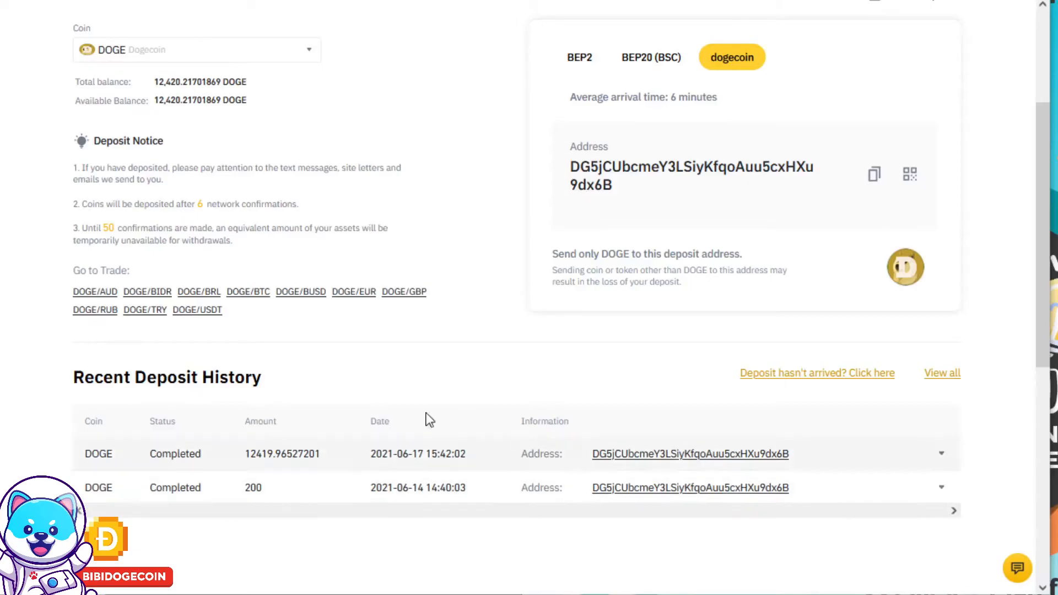
mouse_move(207, 431)
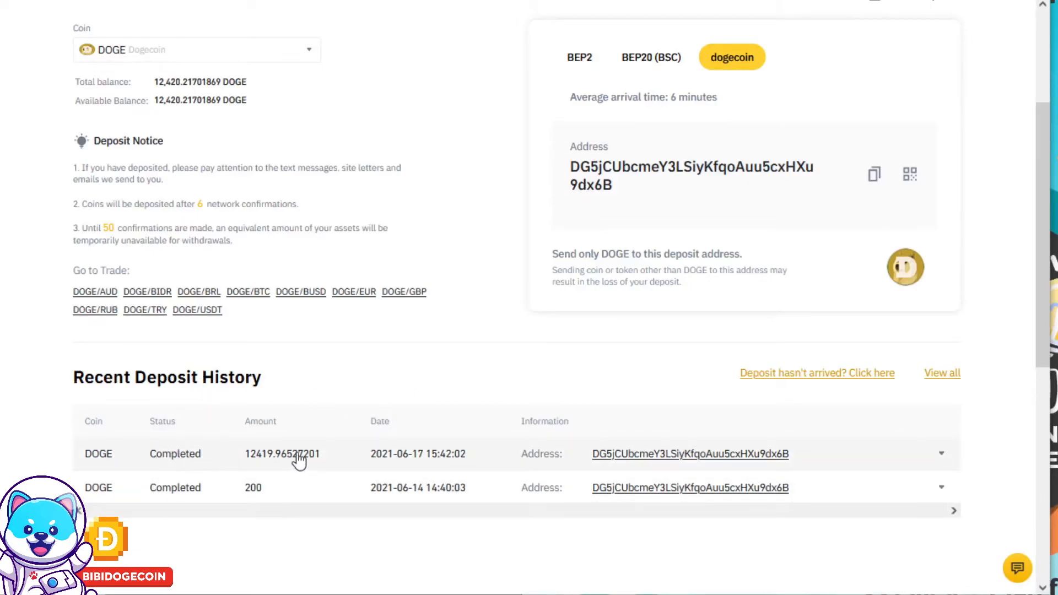
Check the DOGE balance of 12,420.21701869 at the page top and open recent notifications
scroll("up", 3)
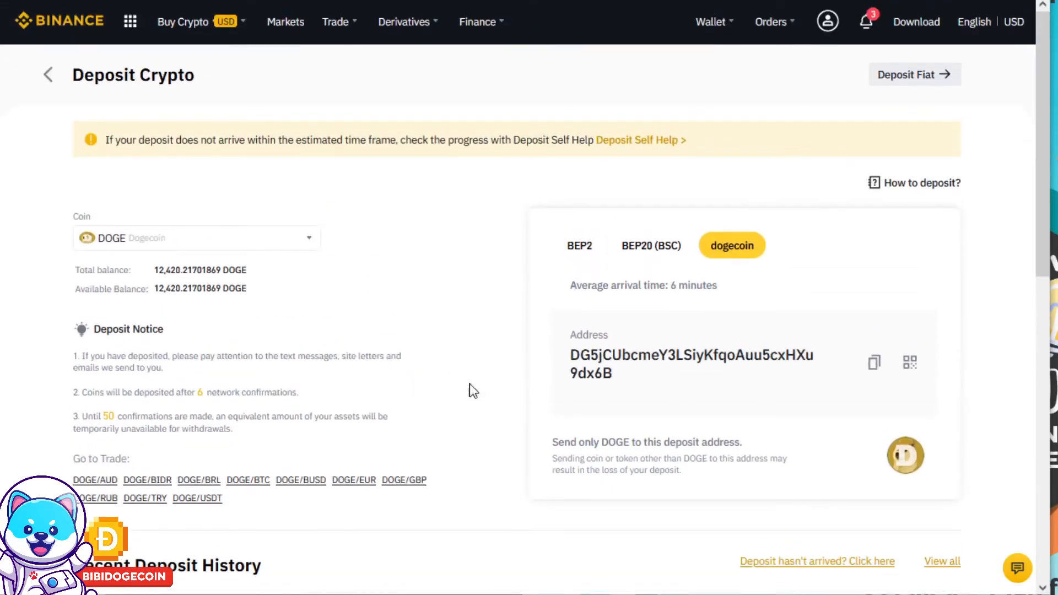
left_click(867, 21)
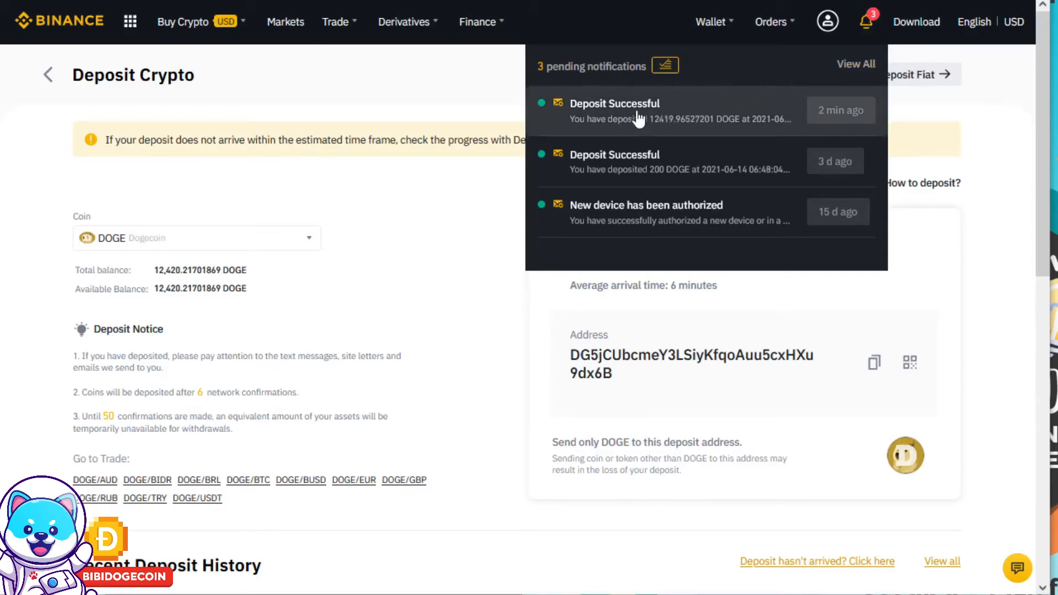
Read the Deposit Successful notice for 12,419.96527201 DOGE and acknowledge it with I understand
left_click(614, 110)
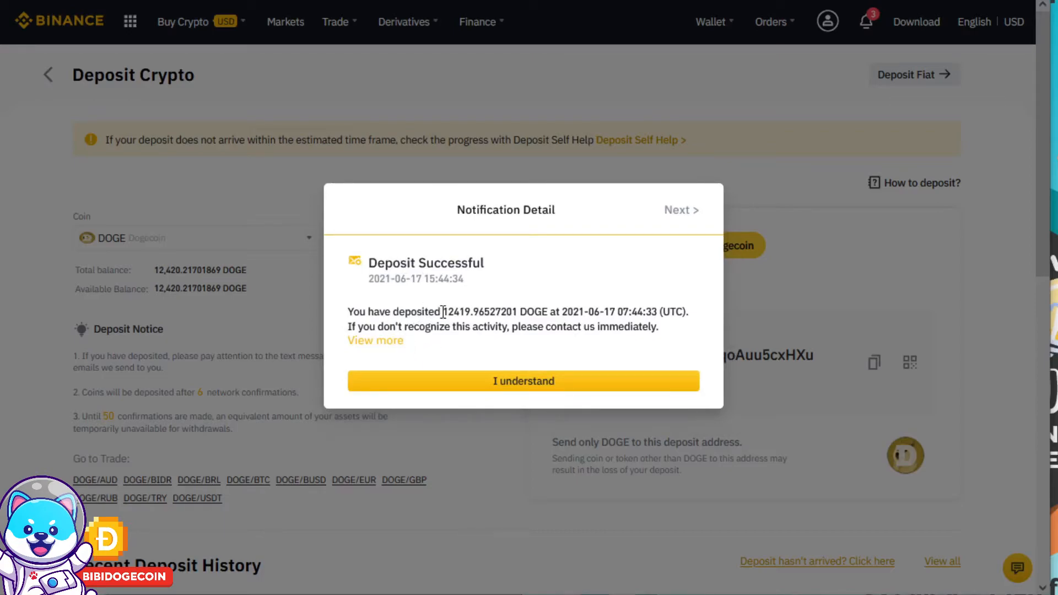
mouse_move(536, 311)
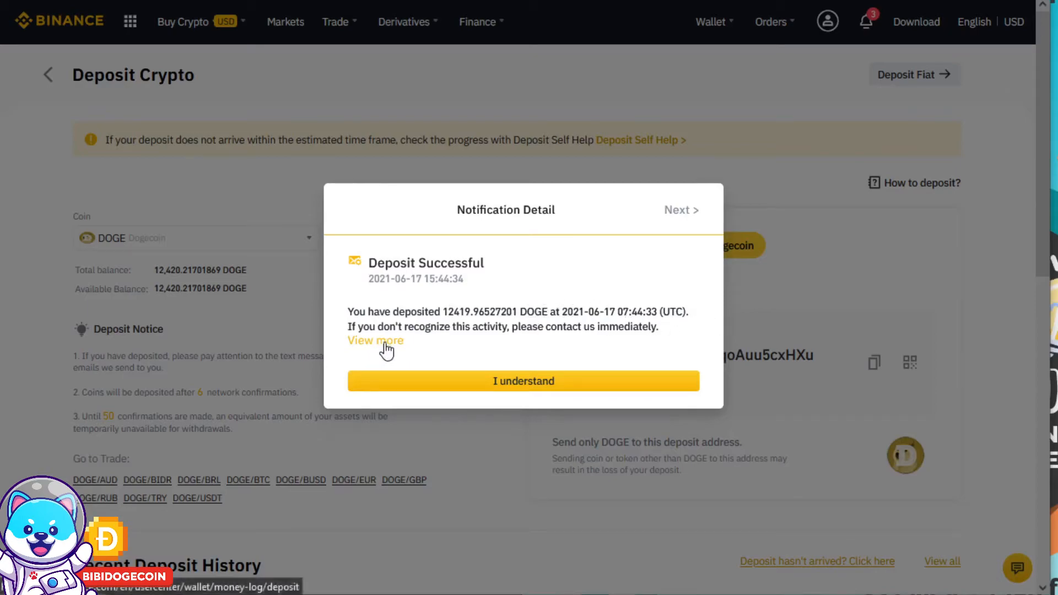
mouse_move(465, 344)
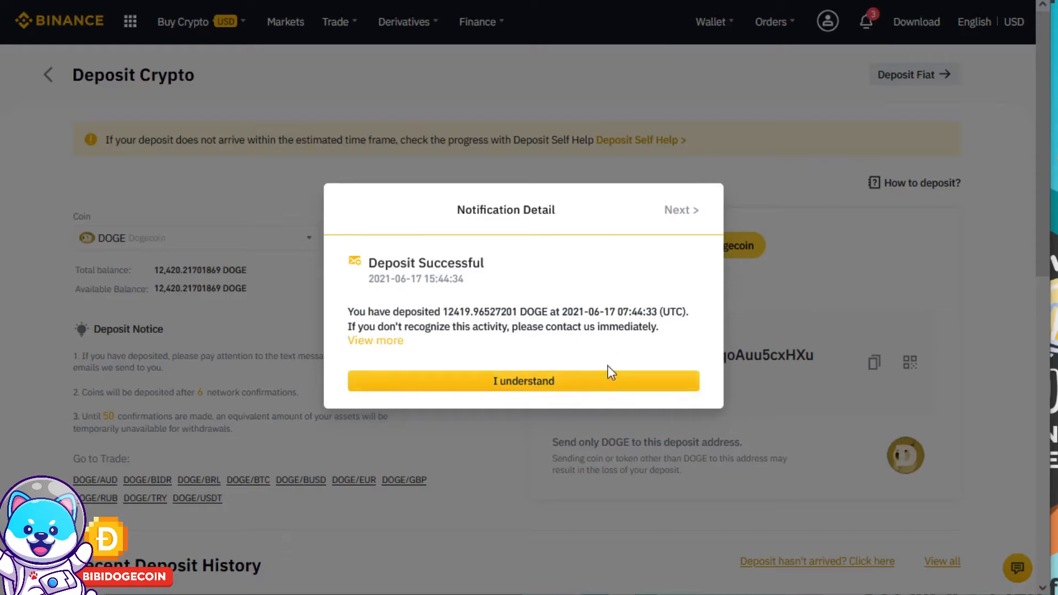
left_click(522, 380)
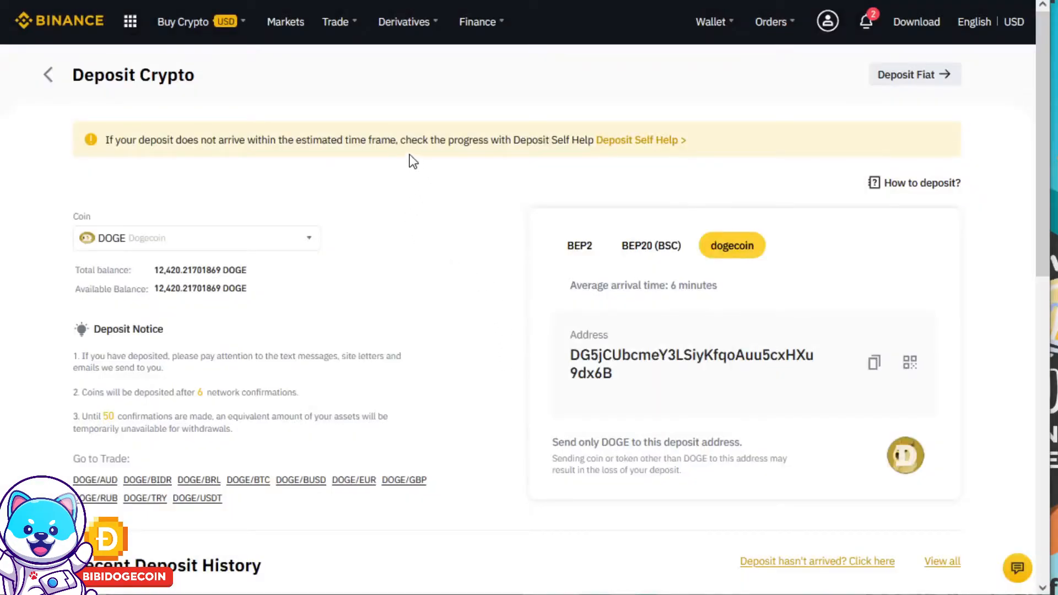
mouse_move(420, 217)
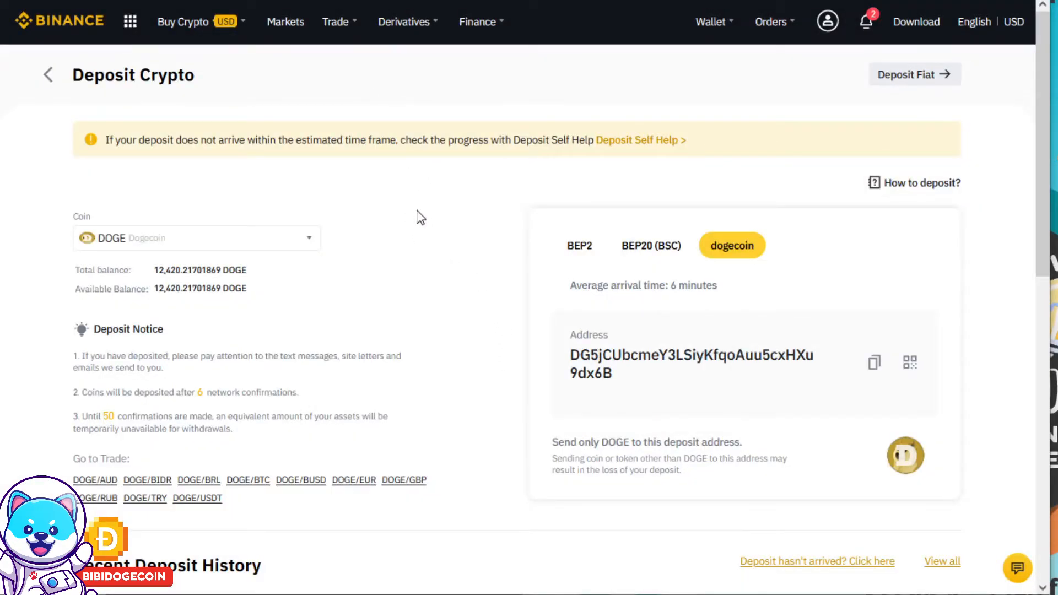
mouse_move(453, 188)
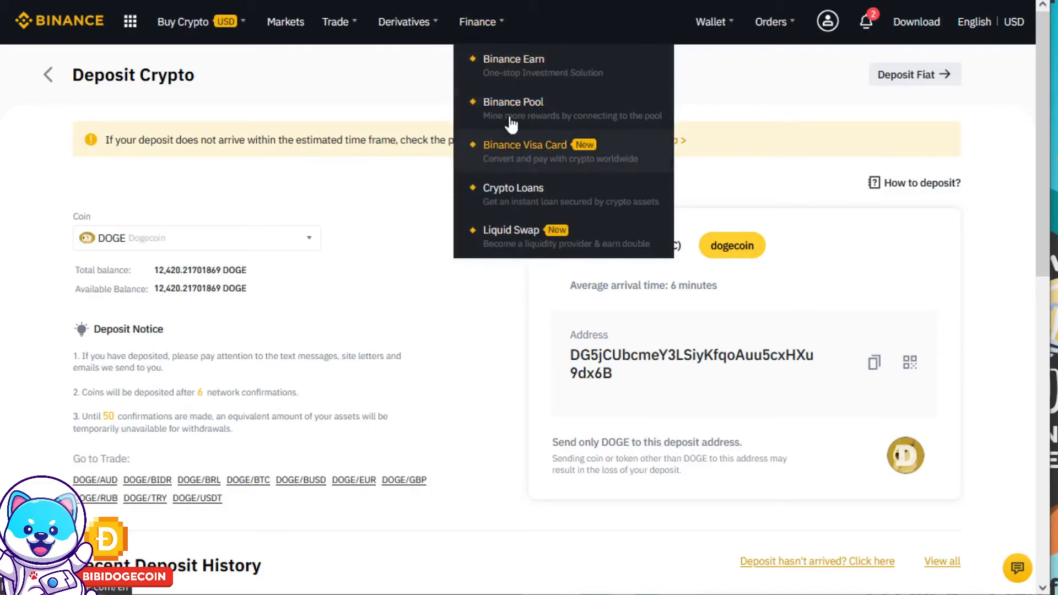
In Binance Earn, filter to DOGE guaranteed products and start transferring into Flexible Savings at 0.84% APY
left_click(513, 58)
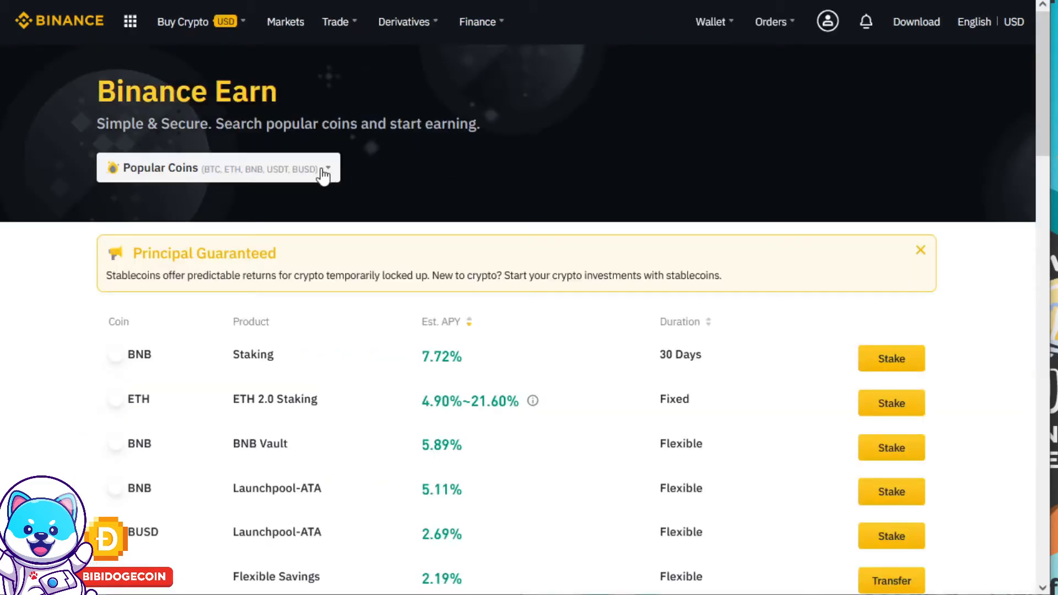
type("d")
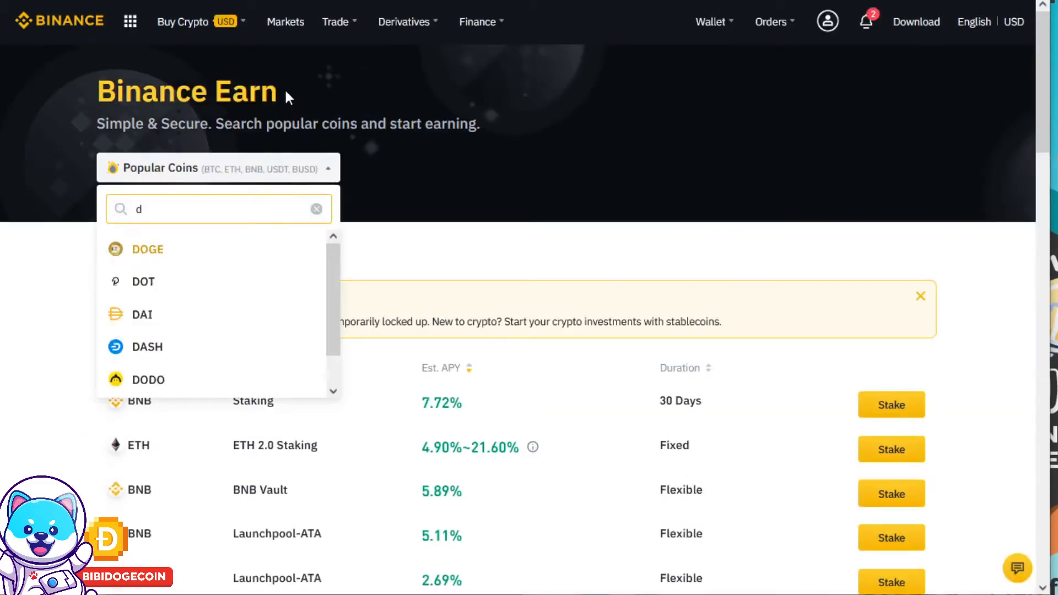
left_click(146, 249)
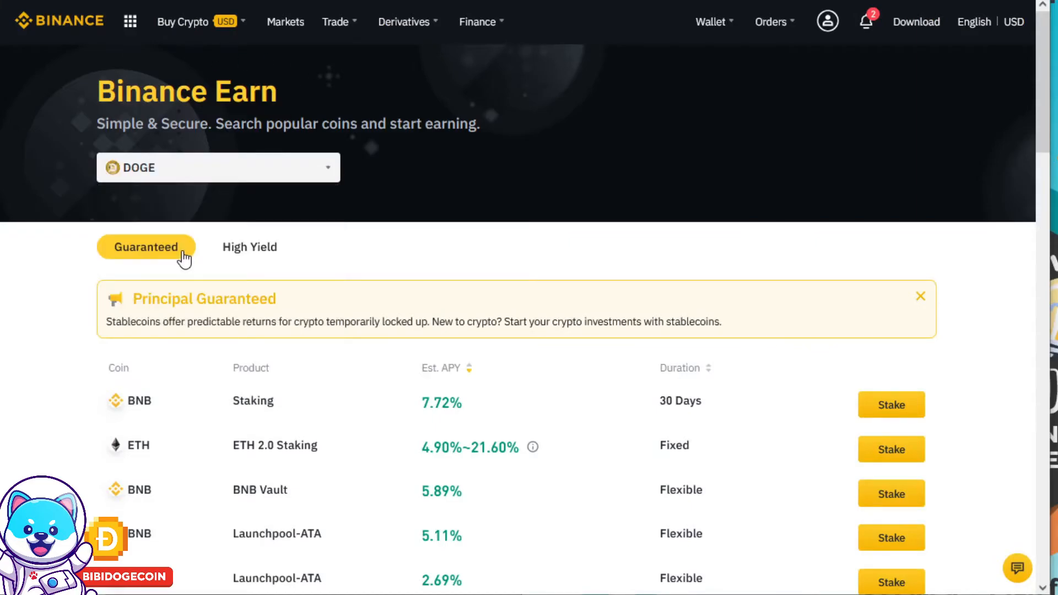
left_click(249, 247)
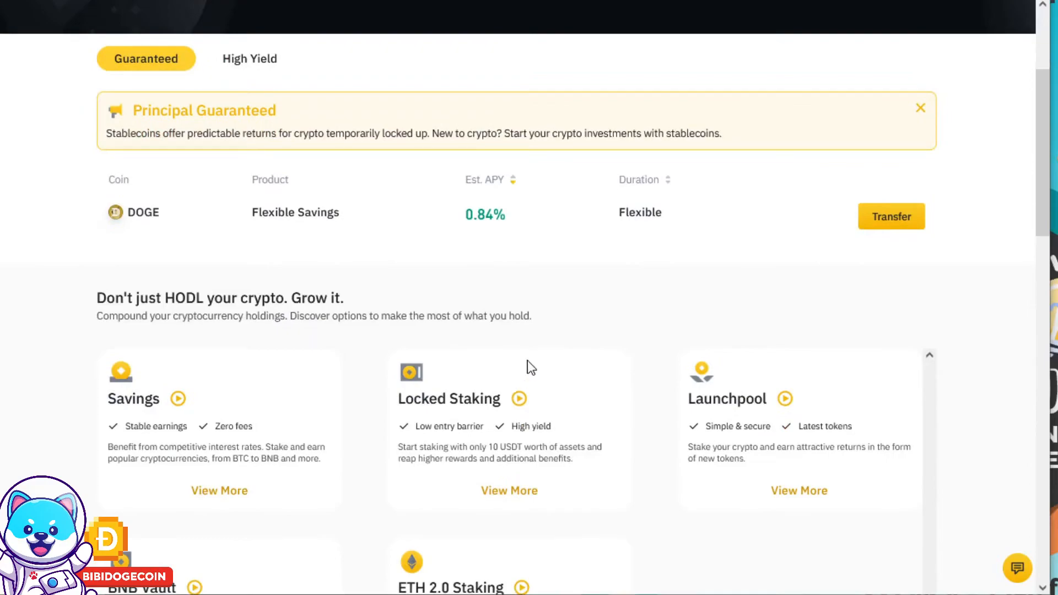
mouse_move(588, 301)
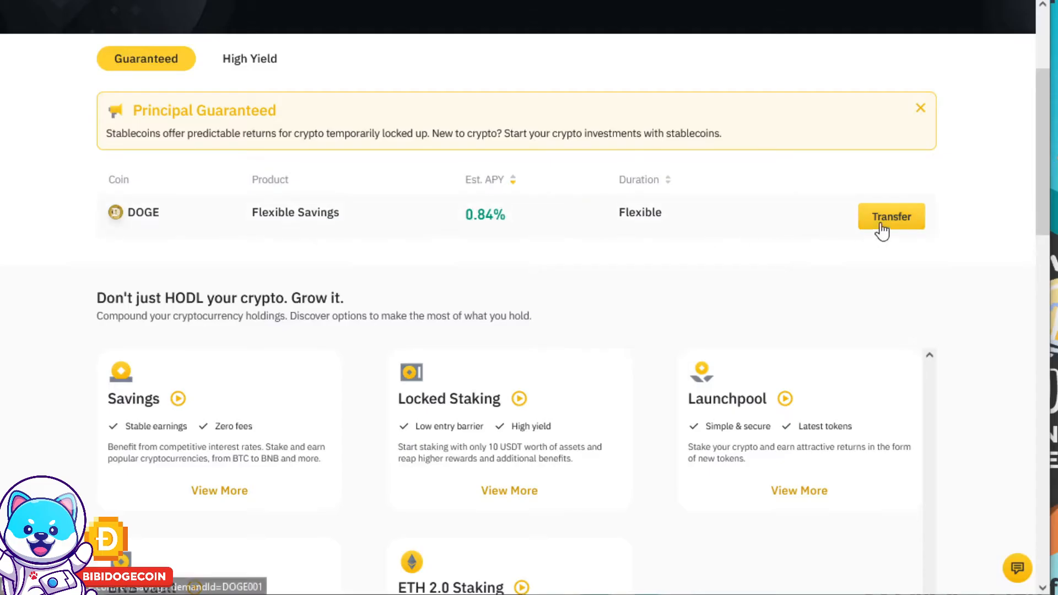
left_click(890, 216)
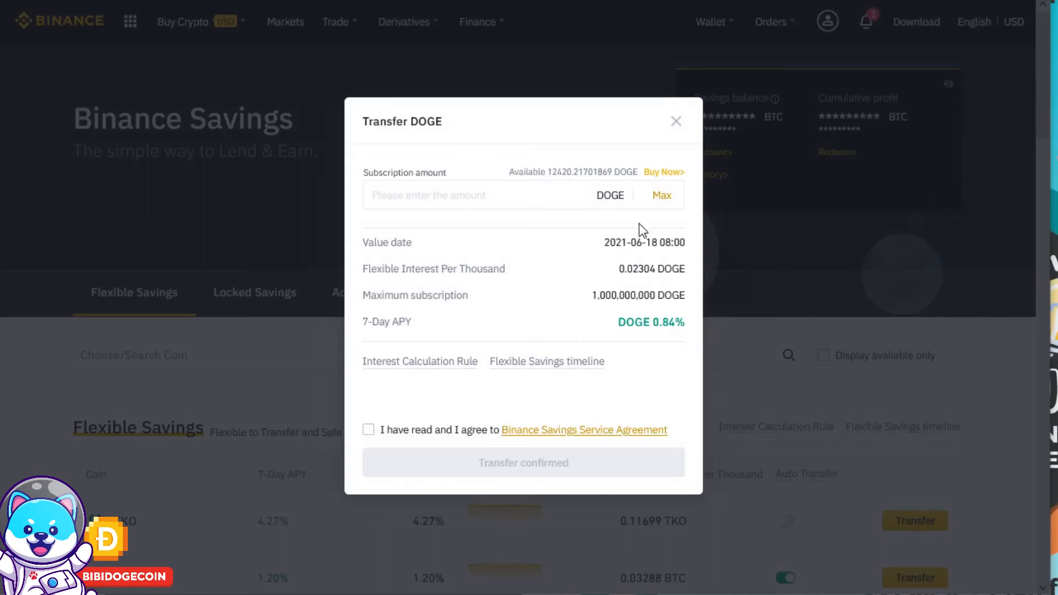
Transfer the maximum 12,420.21701869 DOGE into Flexible Savings, agreeing to the Savings Service Agreement
left_click(661, 195)
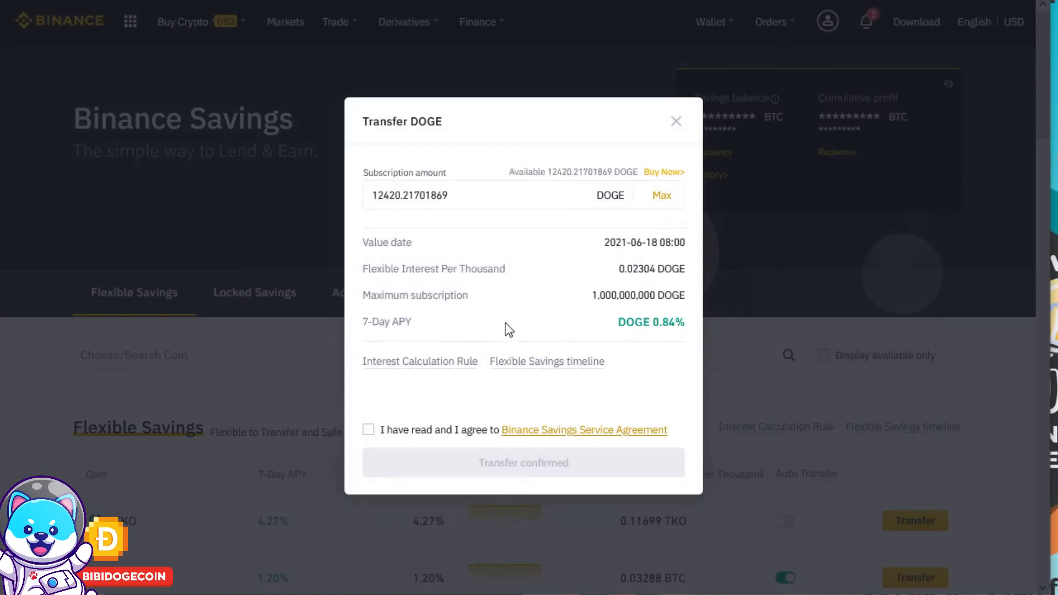
mouse_move(619, 344)
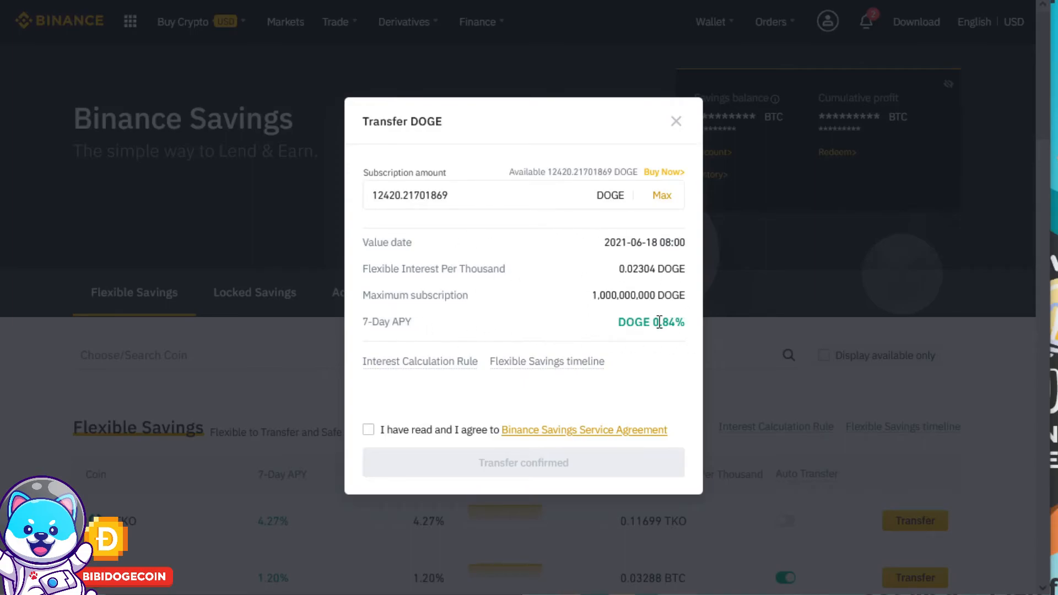
mouse_move(390, 435)
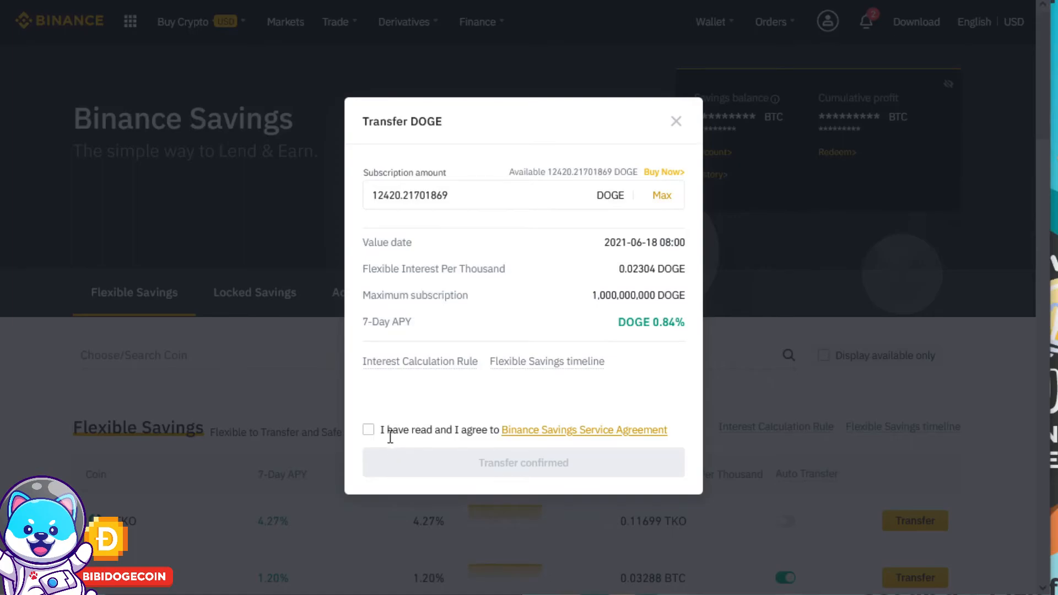
left_click(368, 430)
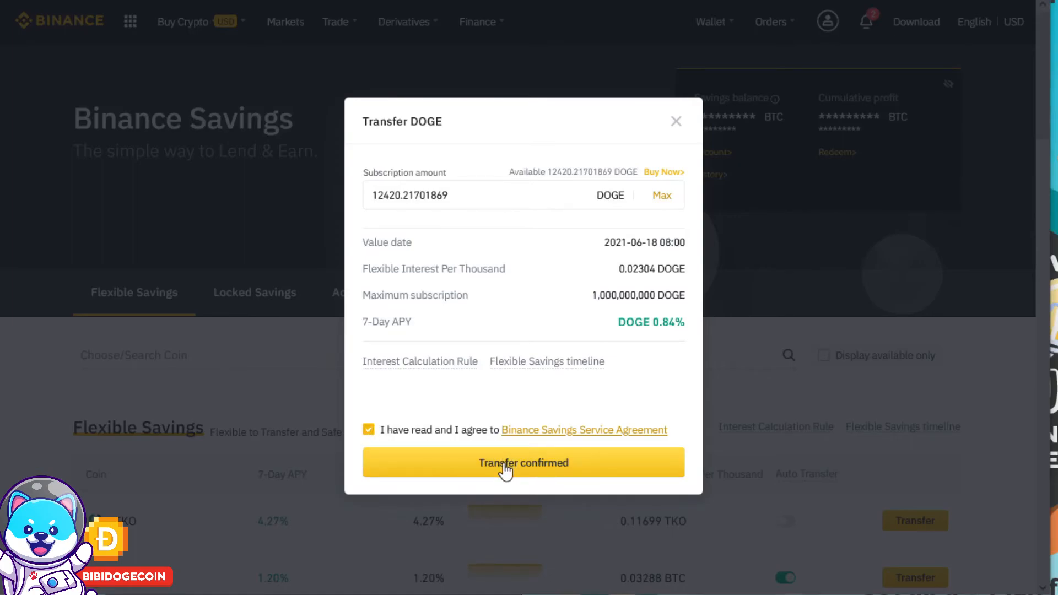
left_click(523, 461)
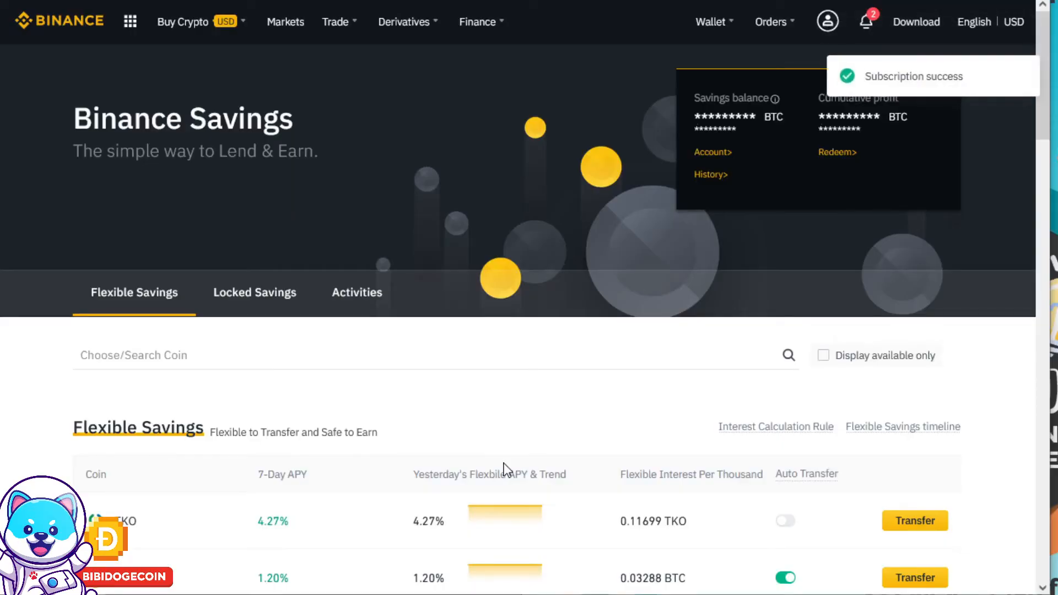
scroll("down", 3)
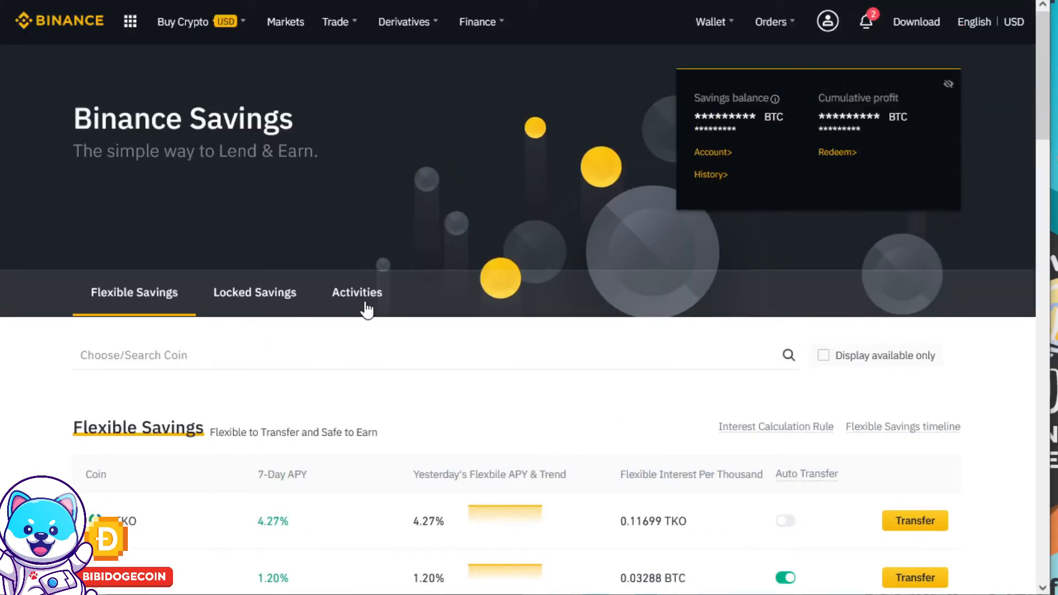
mouse_move(396, 305)
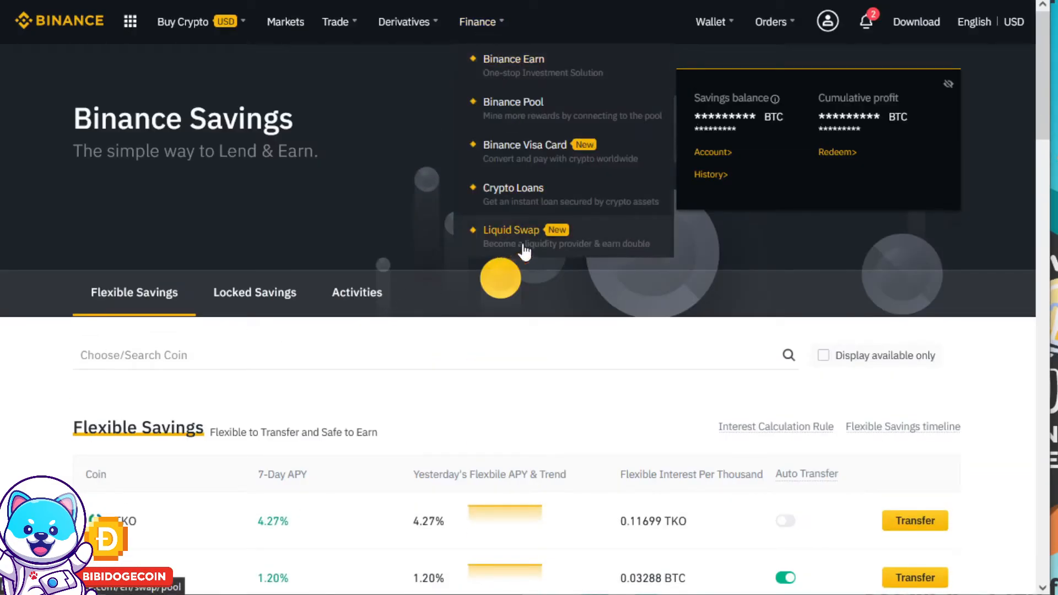
mouse_move(792, 289)
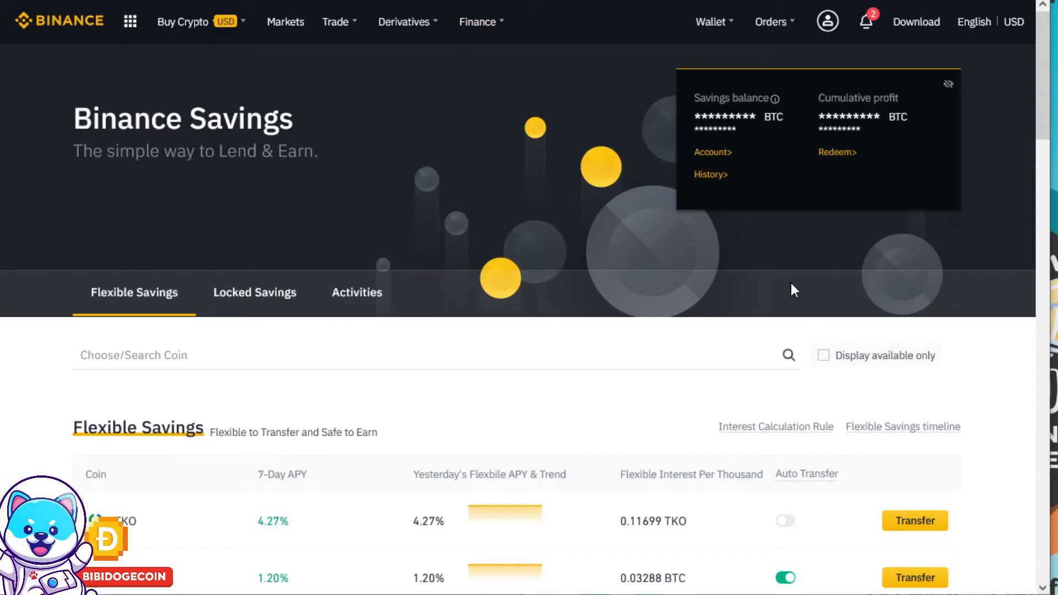